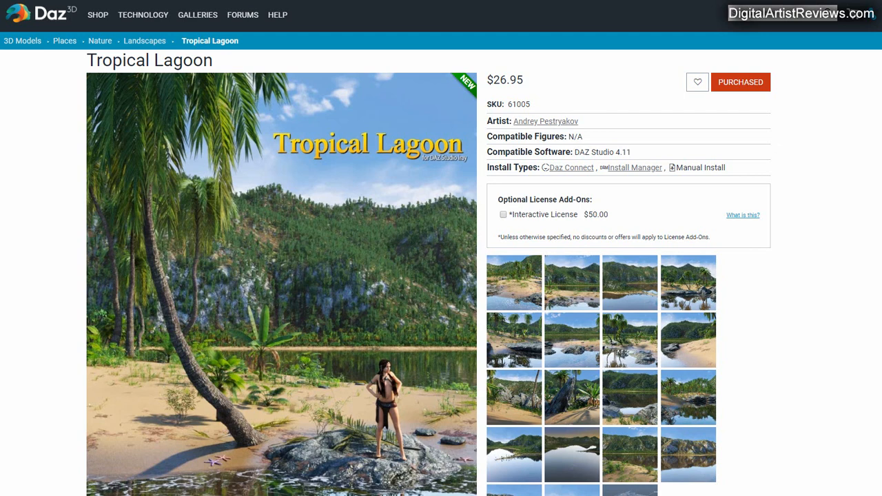
pyautogui.moveTo(570, 168)
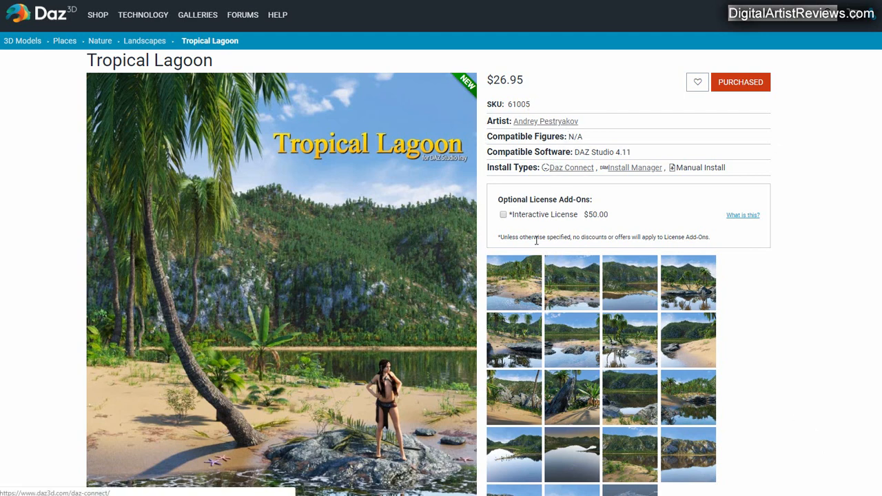
pyautogui.moveTo(407, 392)
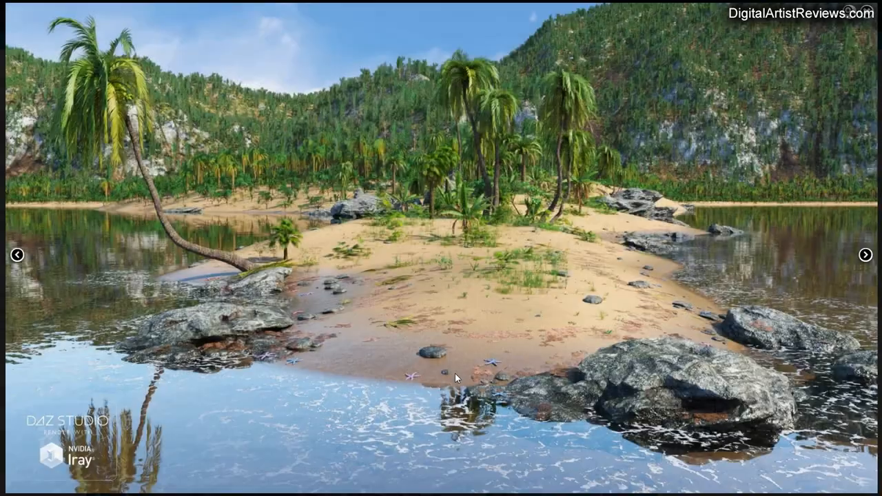
pyautogui.moveTo(820, 328)
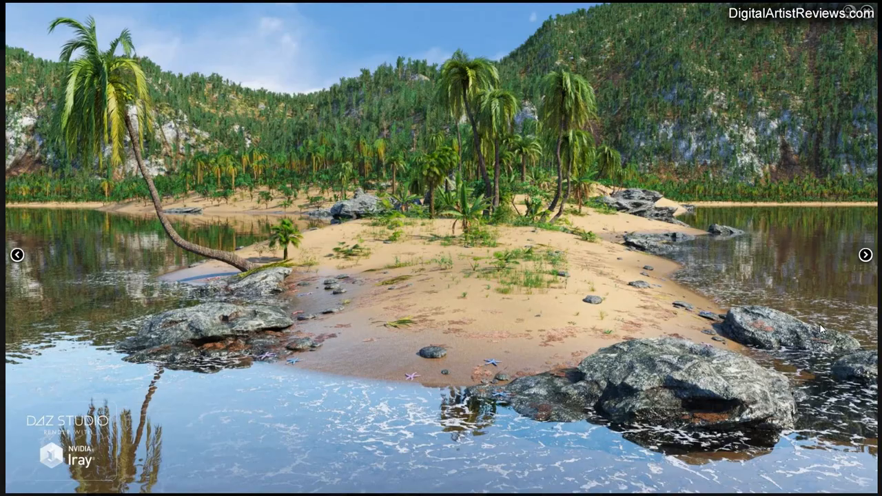
# Page through nine Tropical Lagoon promo renders, ending at the mountains reflected in the lake.
pyautogui.click(865, 254)
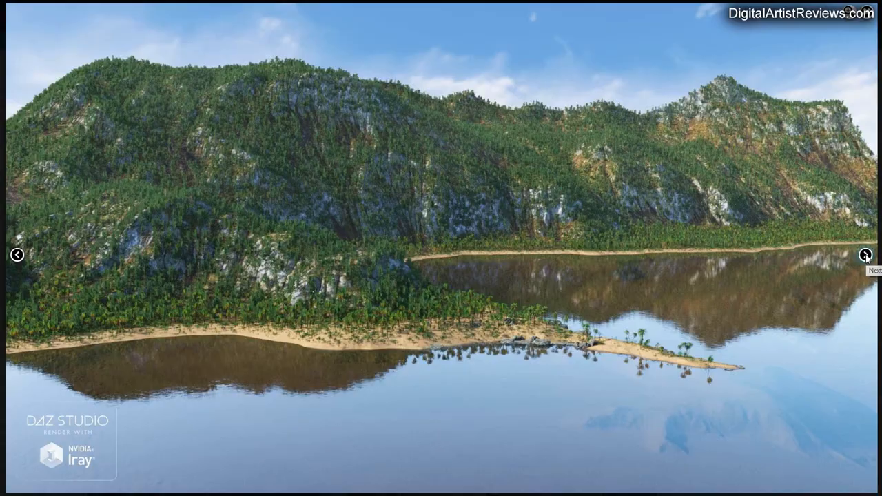
pyautogui.click(866, 254)
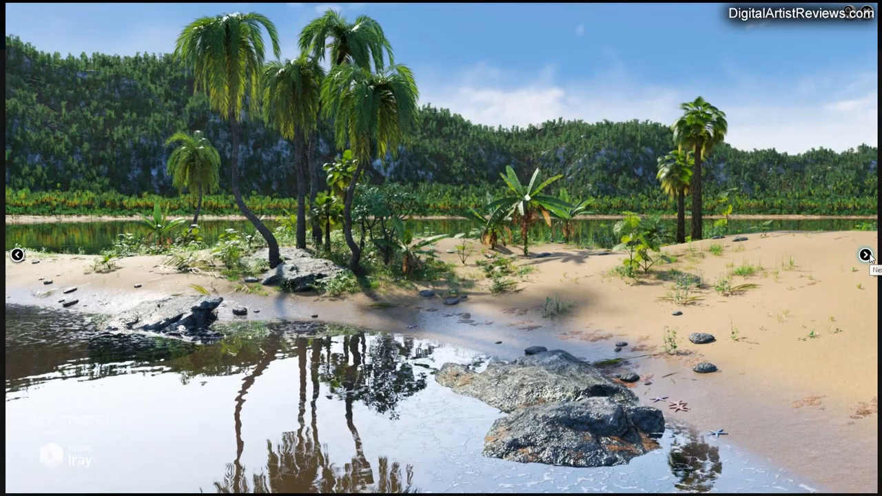
pyautogui.click(866, 254)
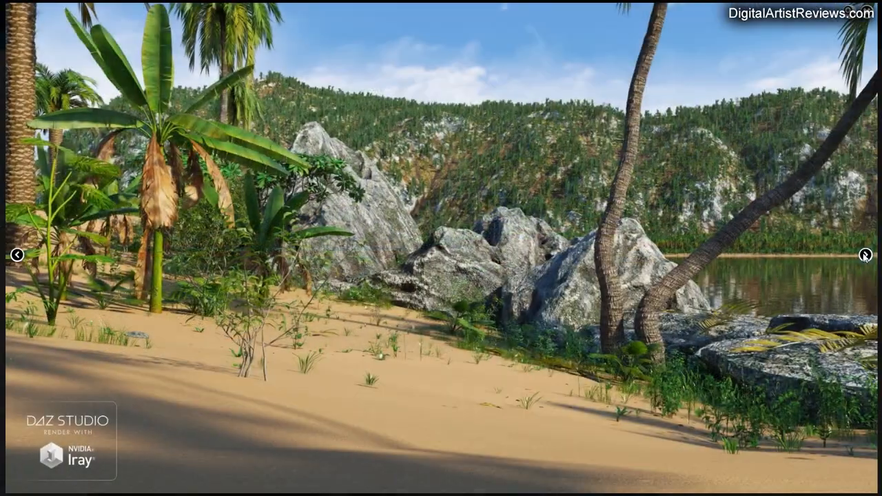
pyautogui.click(867, 255)
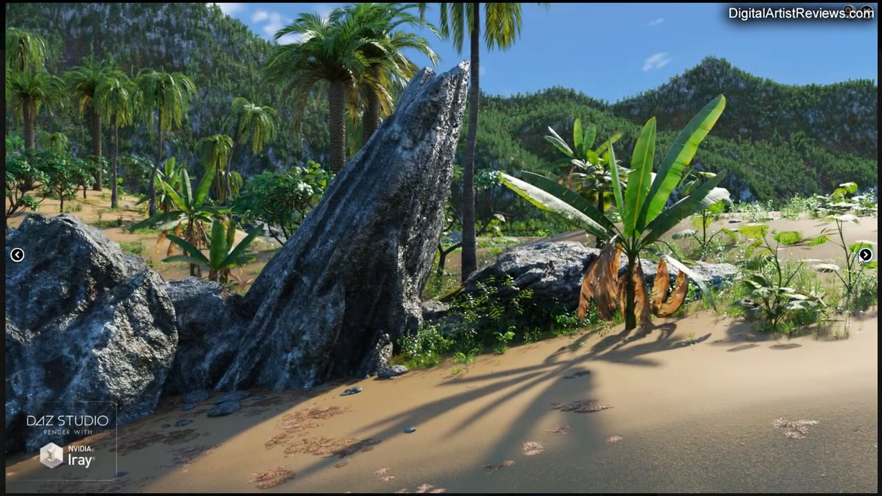
pyautogui.click(866, 255)
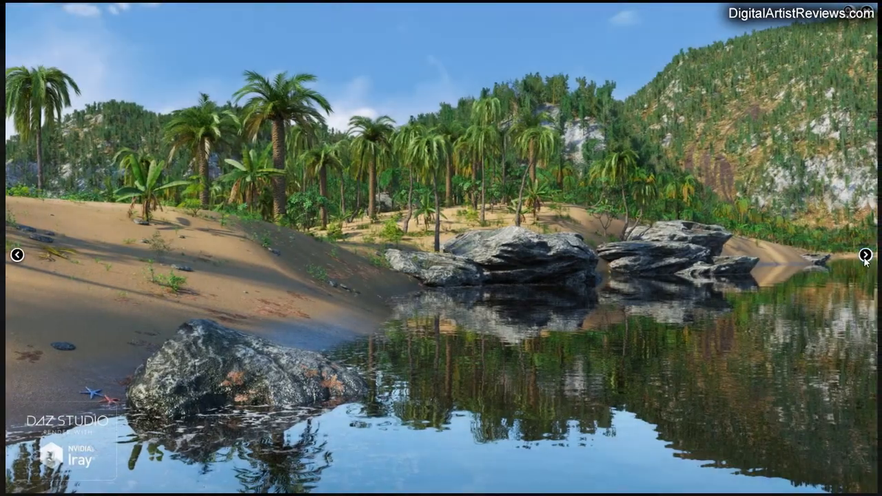
pyautogui.click(865, 255)
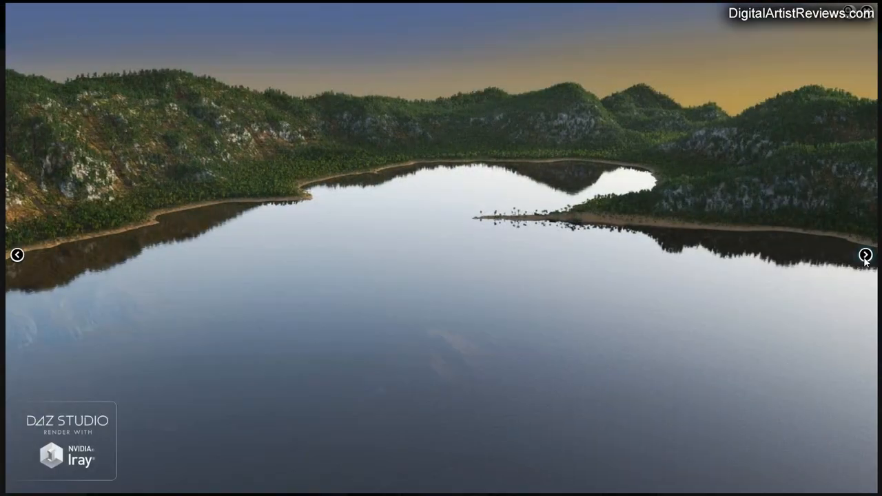
pyautogui.click(865, 255)
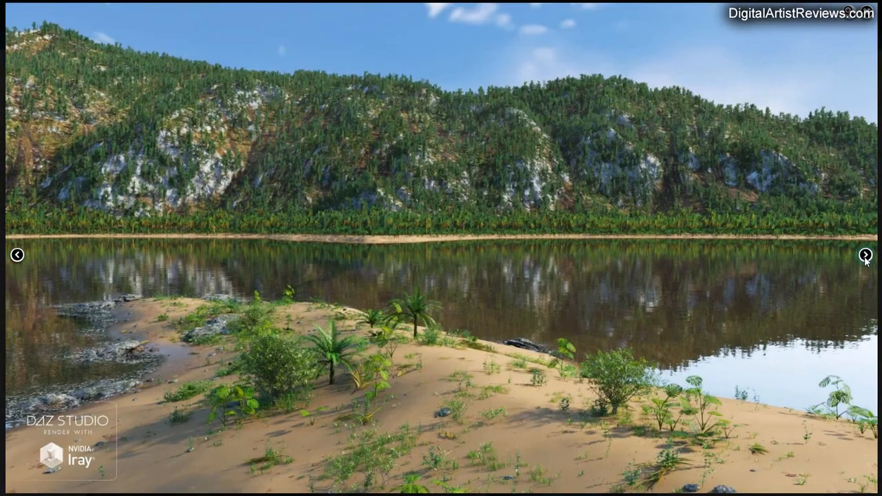
pyautogui.click(867, 255)
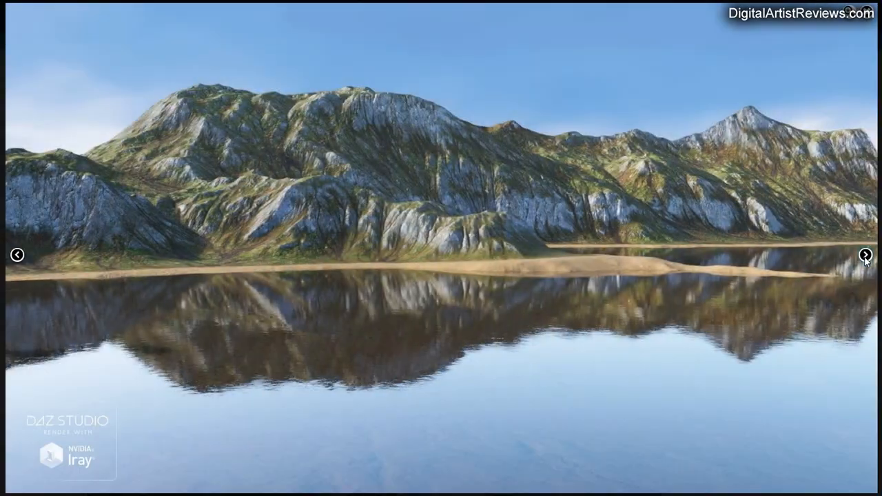
pyautogui.click(867, 255)
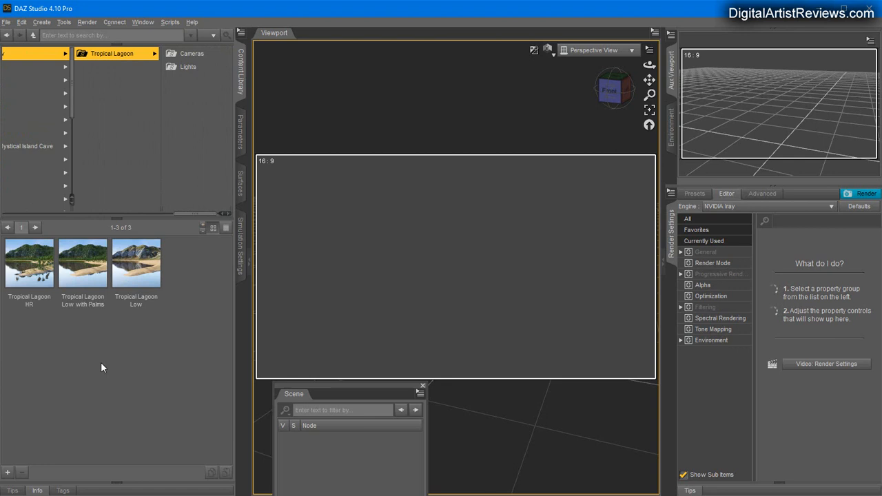
pyautogui.moveTo(110, 305)
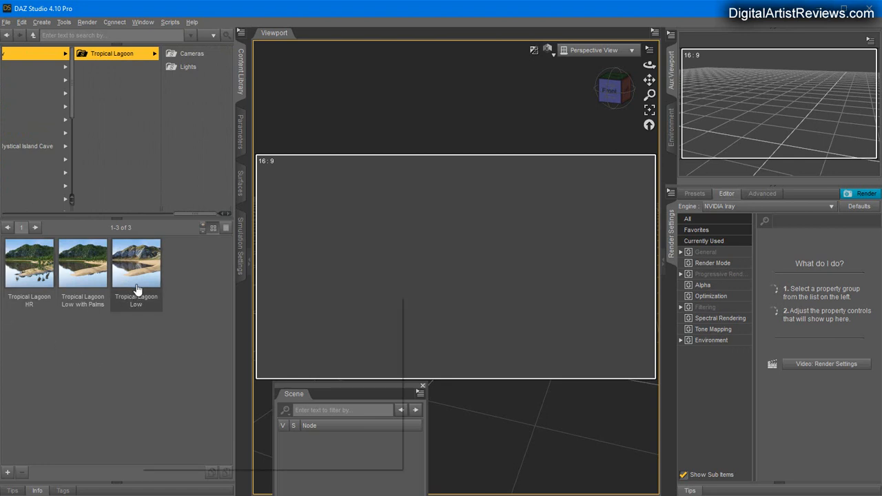
pyautogui.moveTo(136, 263)
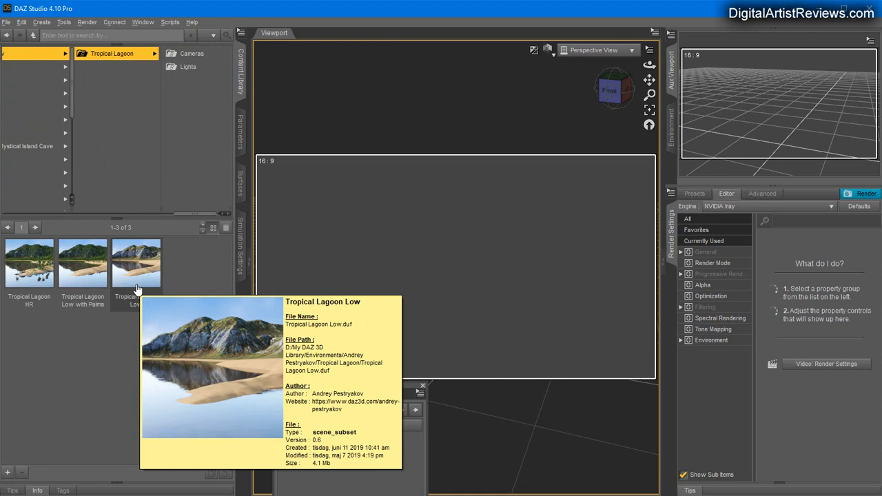
pyautogui.moveTo(82, 266)
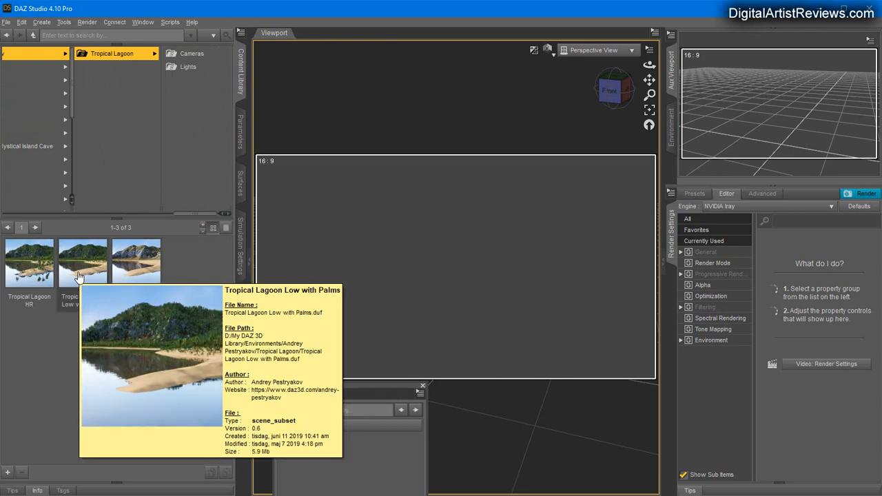
pyautogui.moveTo(29, 261)
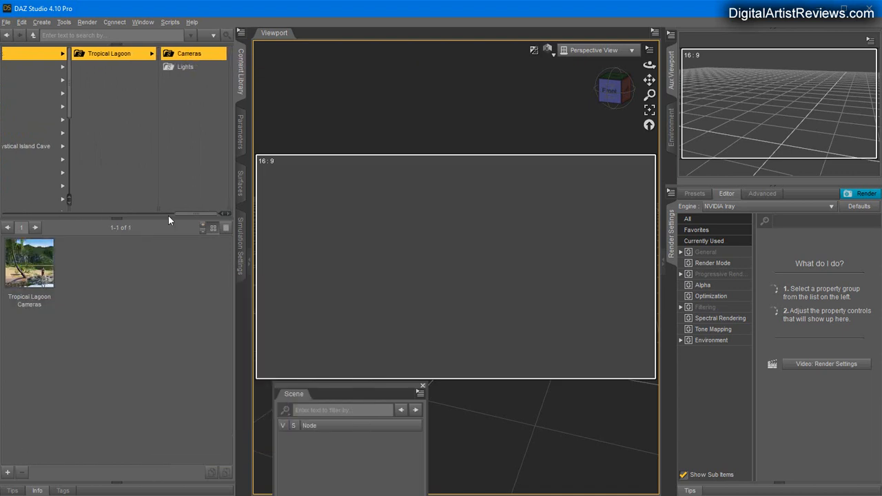
pyautogui.click(184, 66)
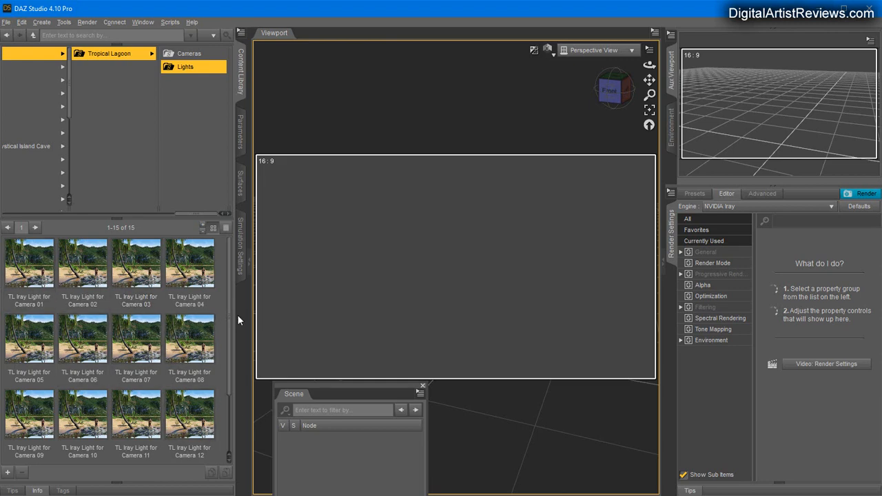
pyautogui.scroll(-3)
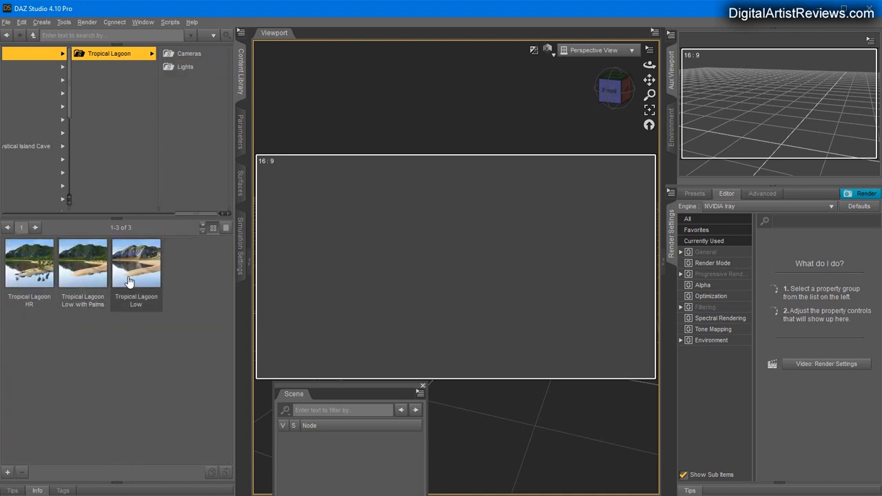
pyautogui.doubleClick(136, 262)
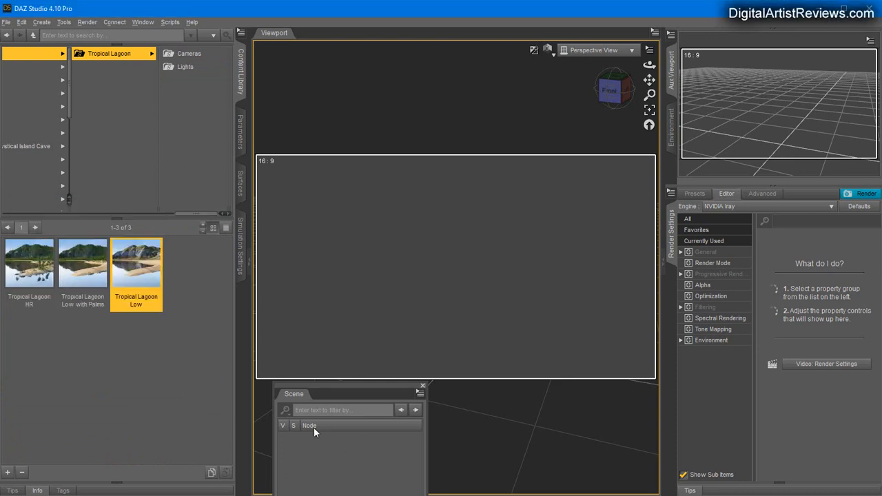
# Load the Tropical Lagoon Low landscape from the Content Library.
pyautogui.doubleClick(135, 263)
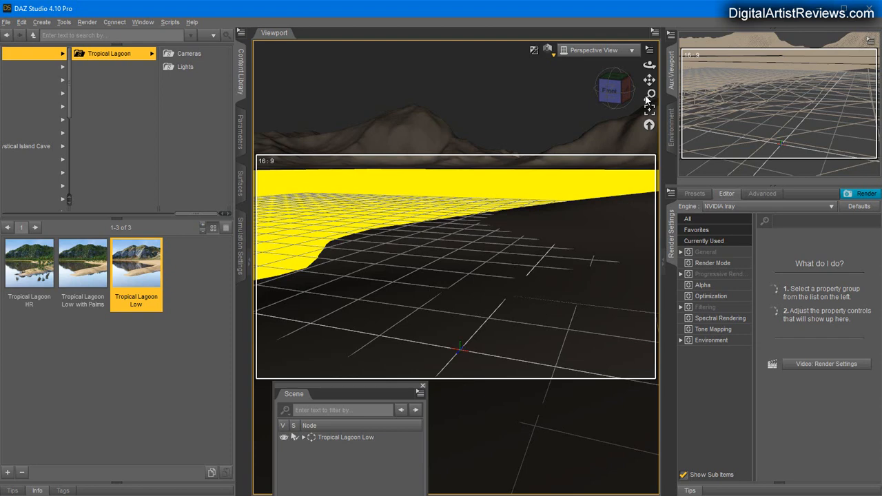
pyautogui.moveTo(307, 314)
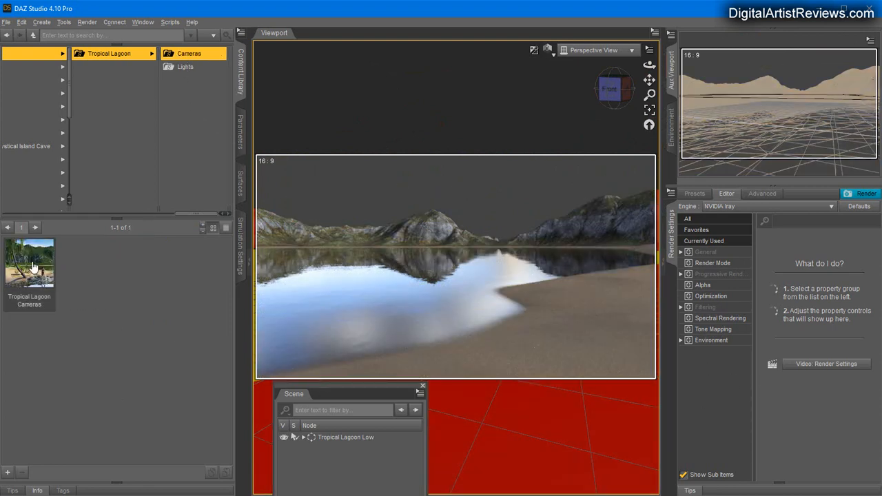
# Add the Tropical Lagoon cameras, view through Camera 01, and list the lagoon light presets.
pyautogui.doubleClick(30, 264)
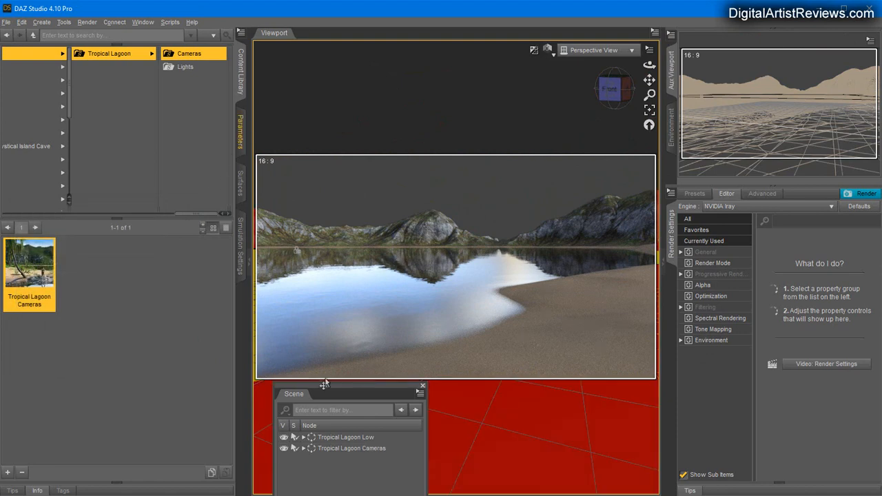
pyautogui.click(303, 448)
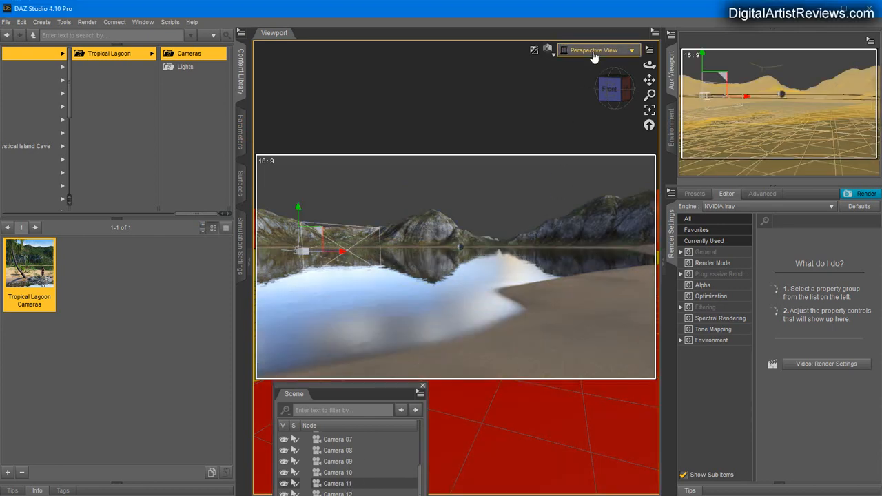
pyautogui.click(594, 50)
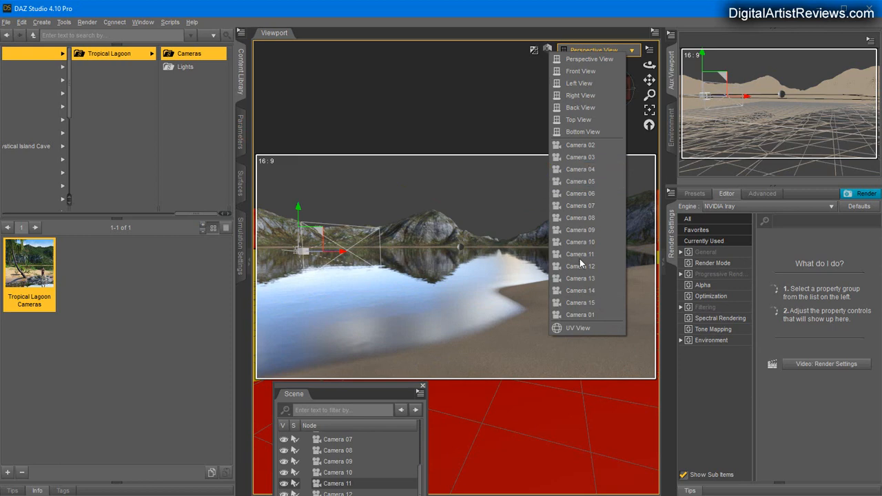
pyautogui.click(580, 314)
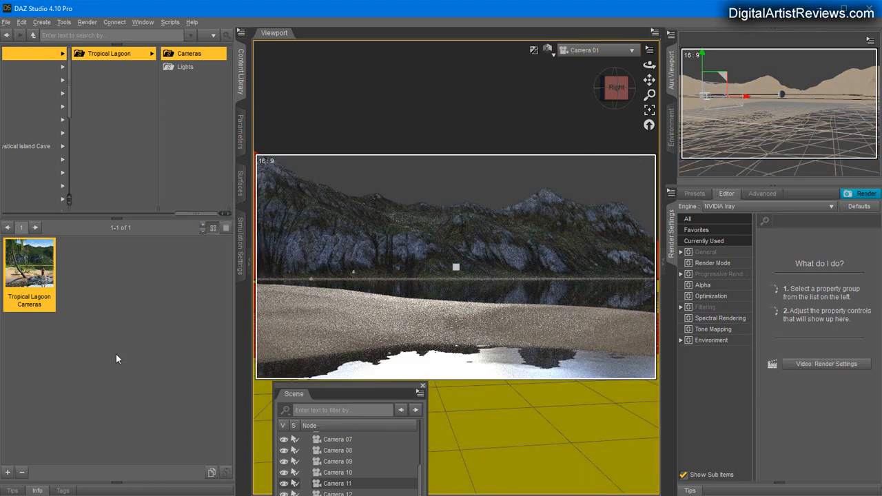
pyautogui.click(185, 66)
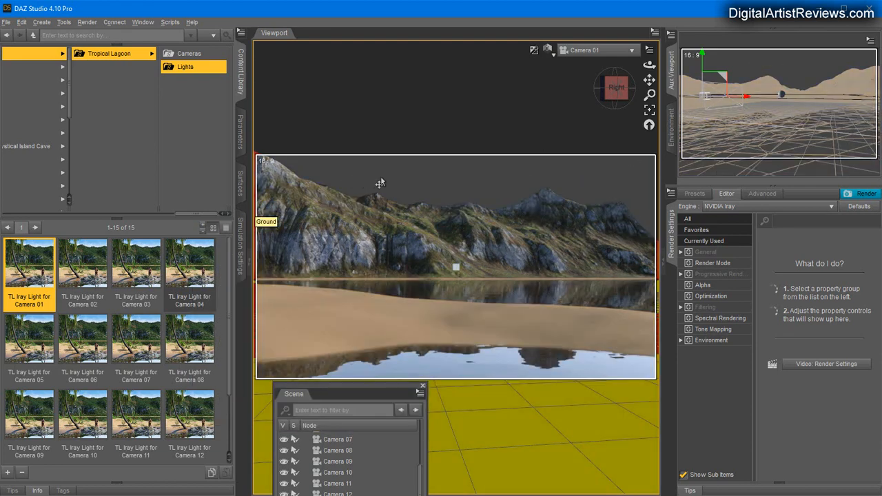
pyautogui.moveTo(732, 298)
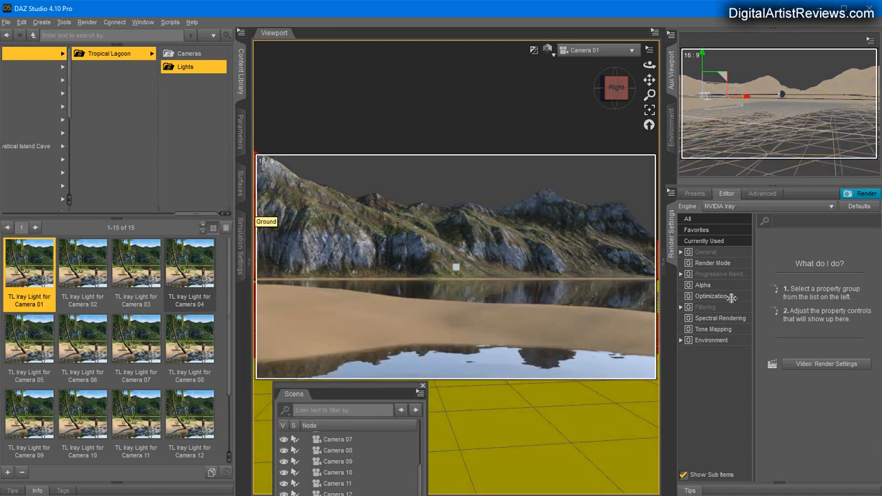
# Set Draw Dome to On in the Render Settings environment options.
pyautogui.click(711, 339)
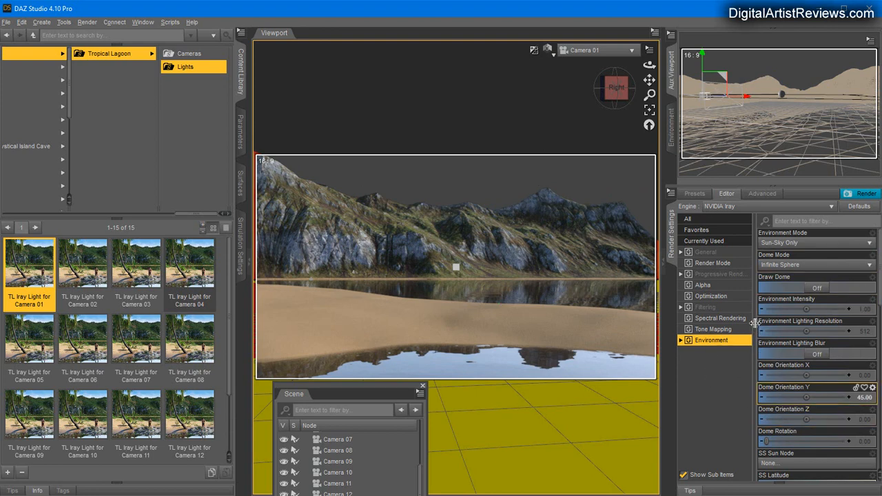
pyautogui.moveTo(756, 337)
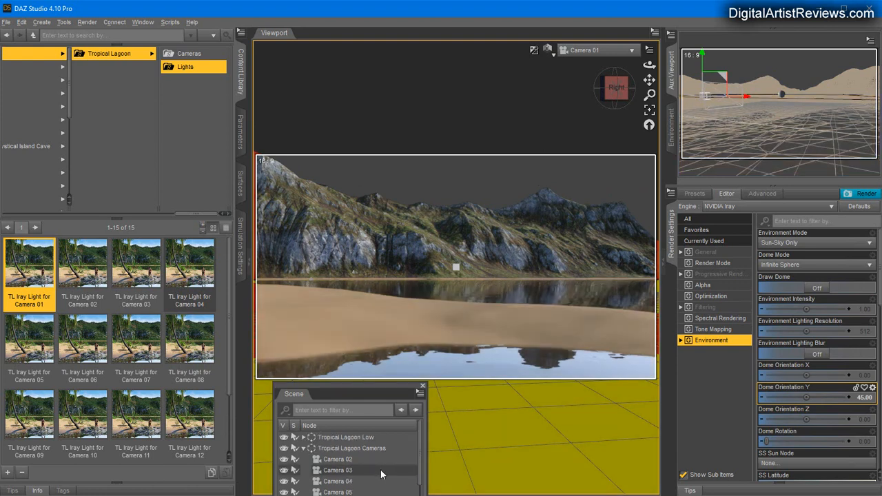
pyautogui.scroll(-3)
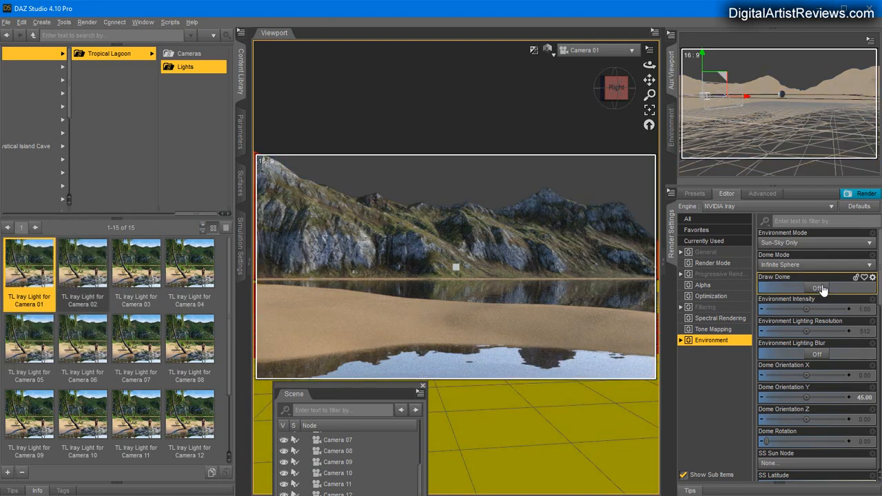
pyautogui.click(817, 287)
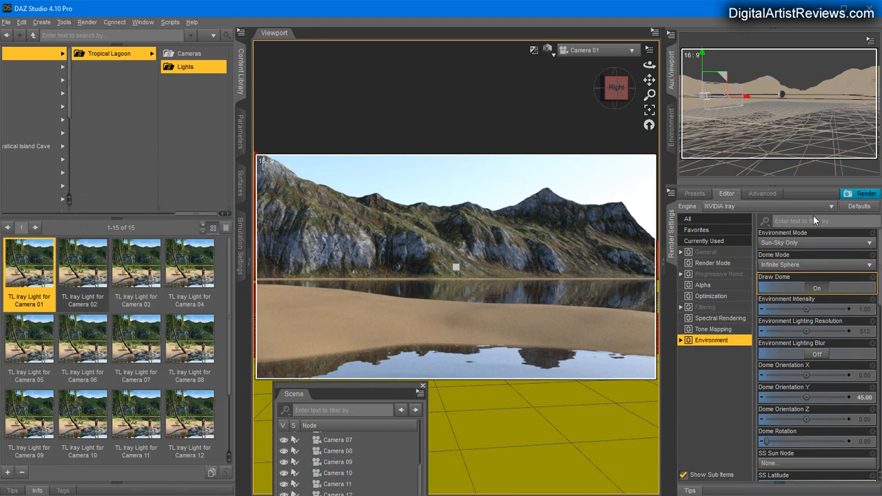
pyautogui.scroll(-3)
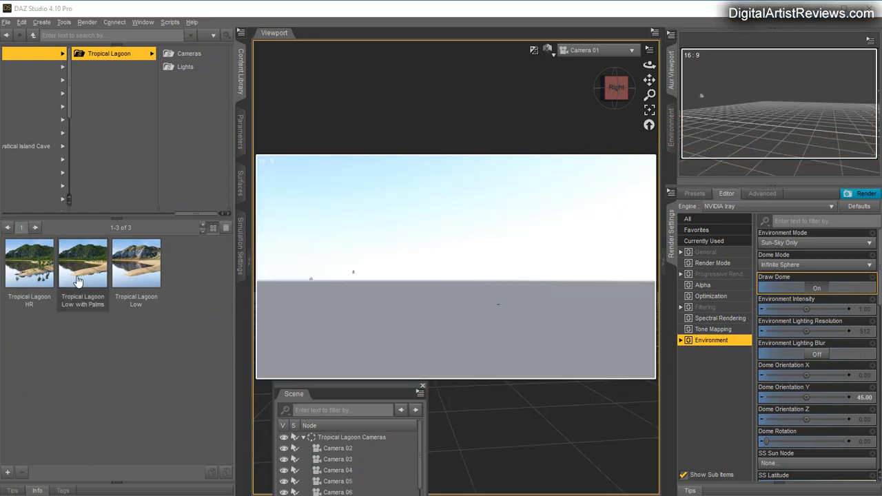
# Load the Tropical Lagoon Low with Palms set from the Content Library.
pyautogui.doubleClick(82, 263)
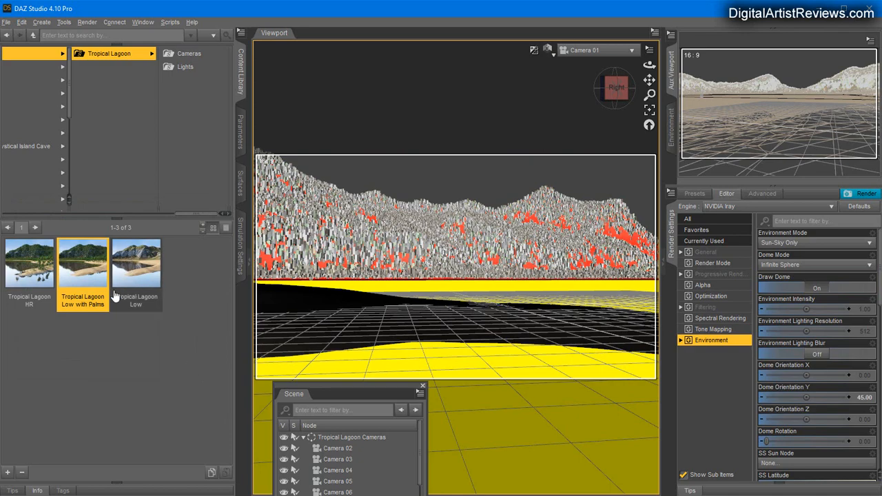
pyautogui.moveTo(126, 281)
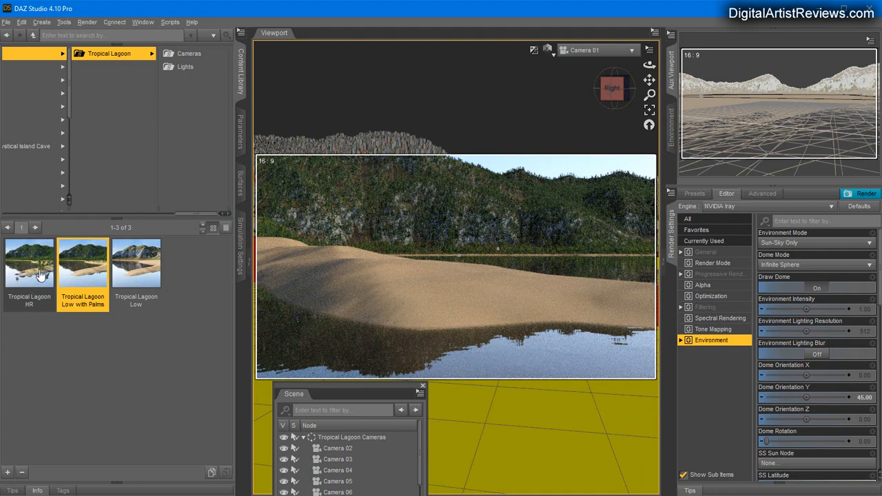
pyautogui.moveTo(29, 266)
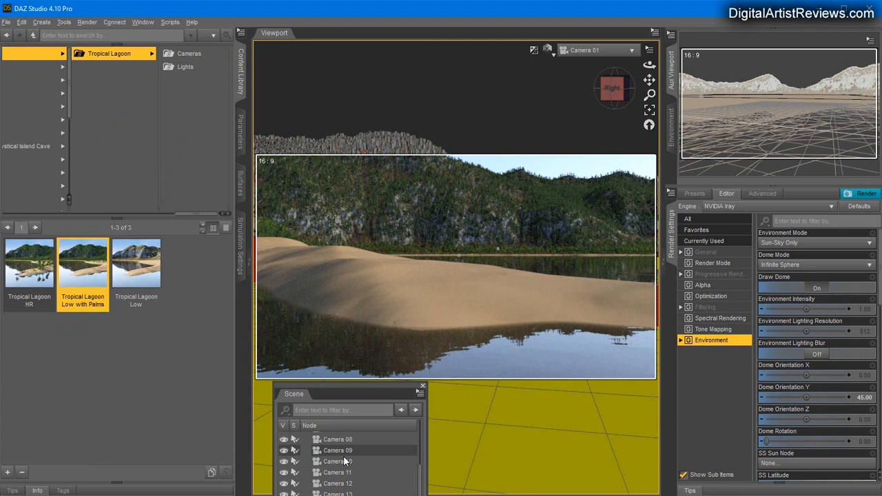
pyautogui.moveTo(306, 329)
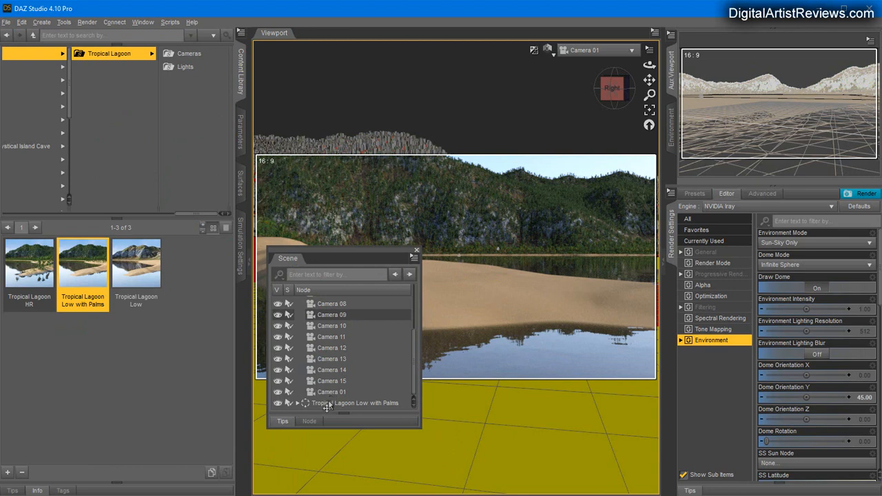
# Swap the Low with Palms set for Tropical Lagoon HR and drag the Scene pane aside.
pyautogui.click(355, 402)
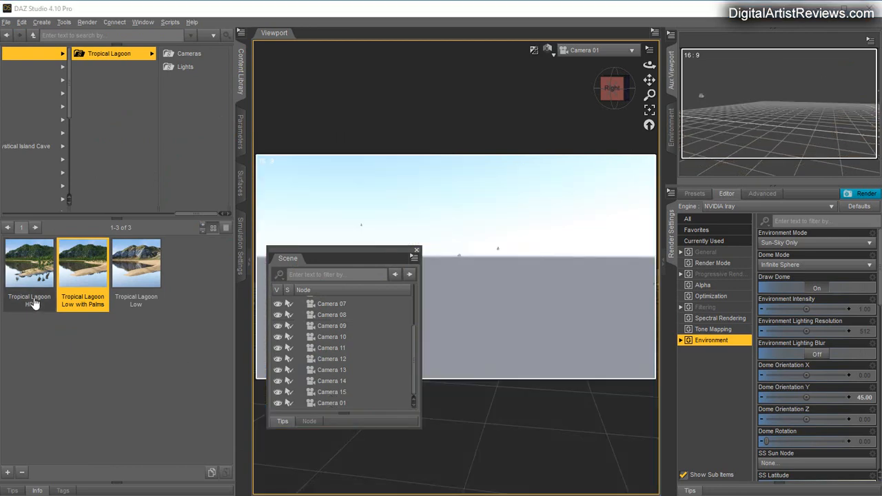
pyautogui.doubleClick(29, 266)
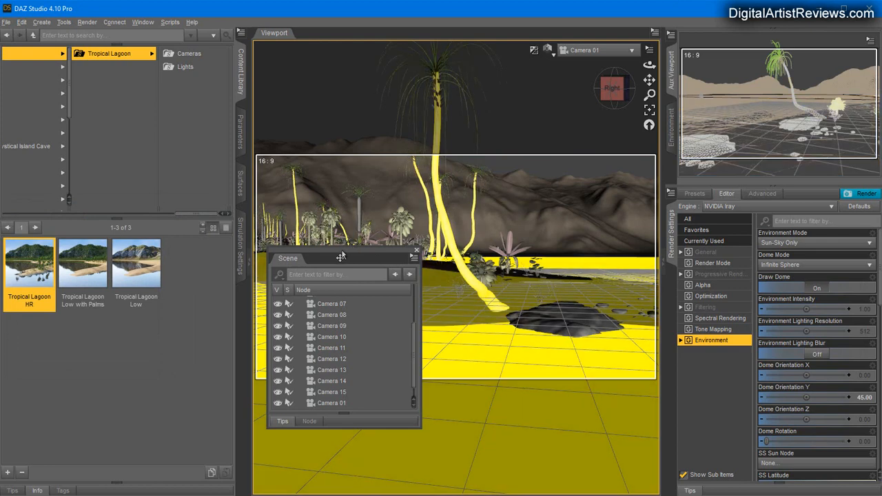
pyautogui.moveTo(341, 258); pyautogui.dragTo(152, 311)
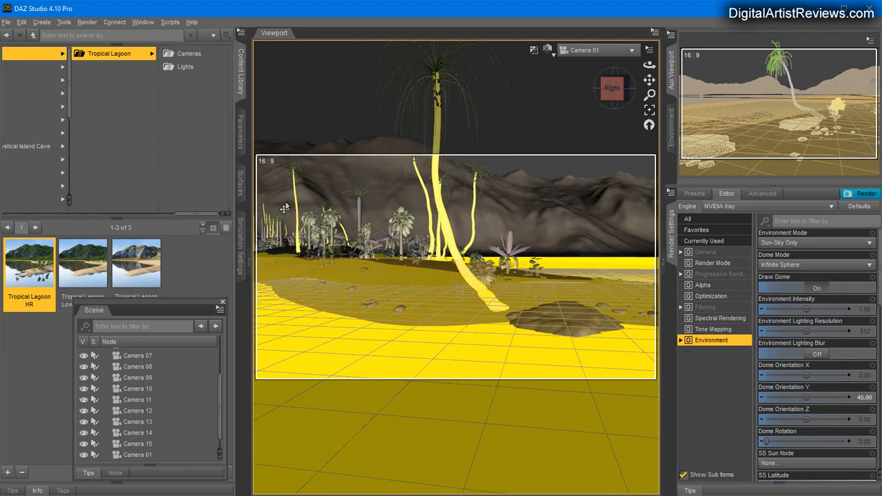
pyautogui.moveTo(483, 392)
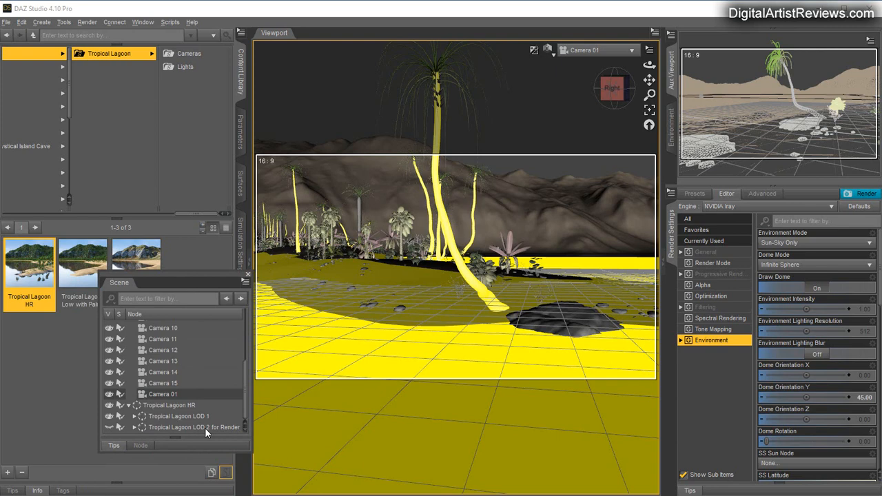
pyautogui.moveTo(152, 412)
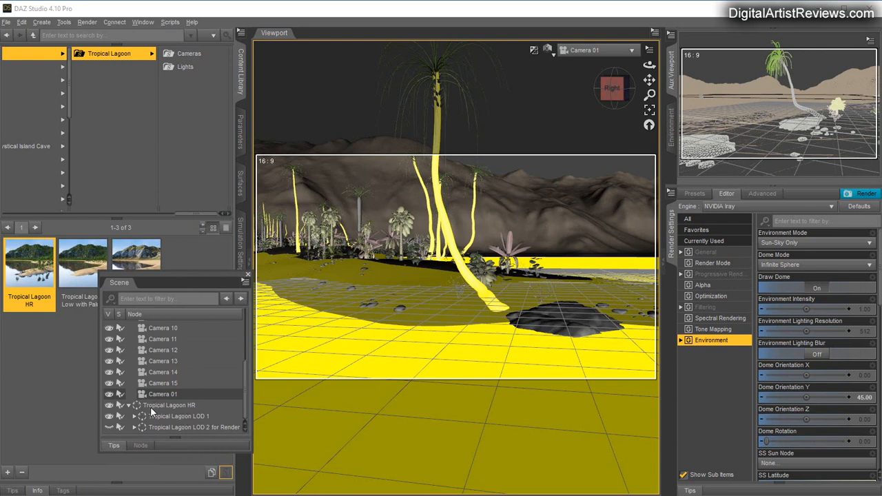
# Select Tropical Lagoon HR in the Scene pane, then close the pane.
pyautogui.click(170, 404)
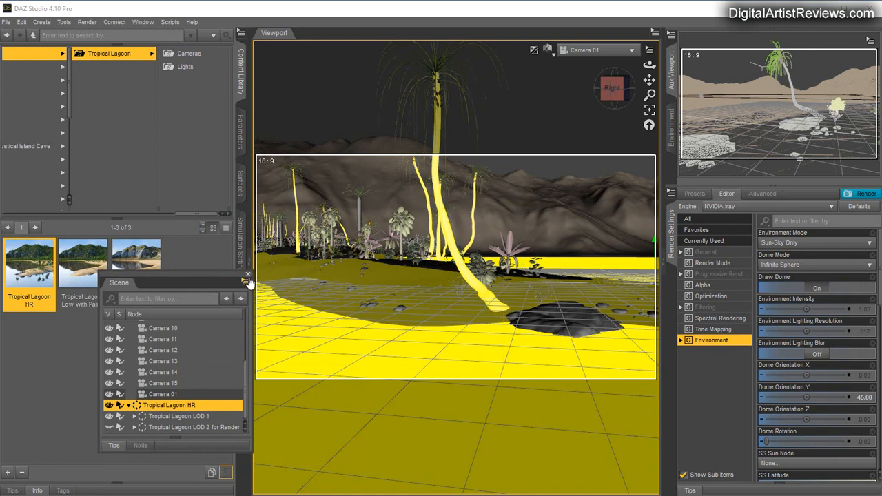
pyautogui.click(247, 275)
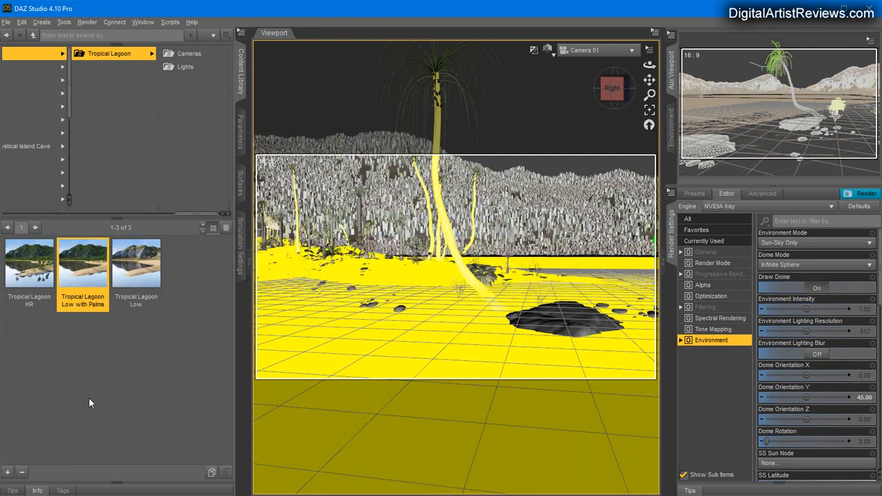
pyautogui.moveTo(165, 367)
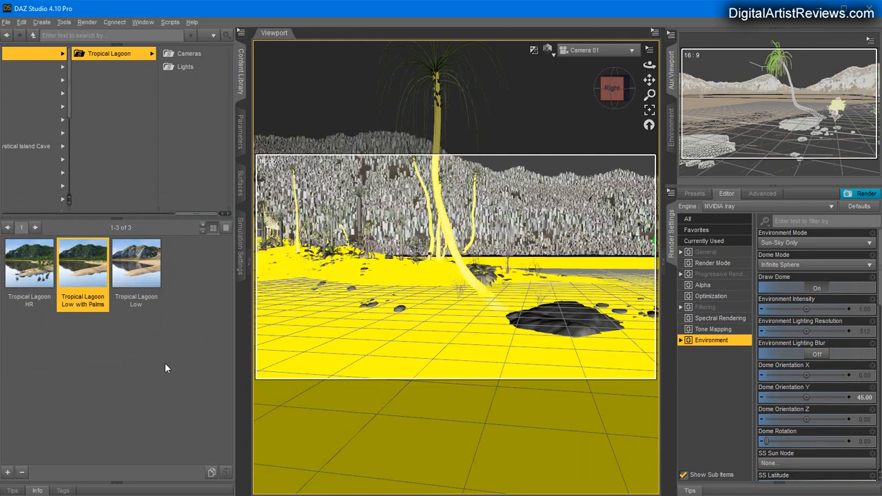
pyautogui.moveTo(200, 396)
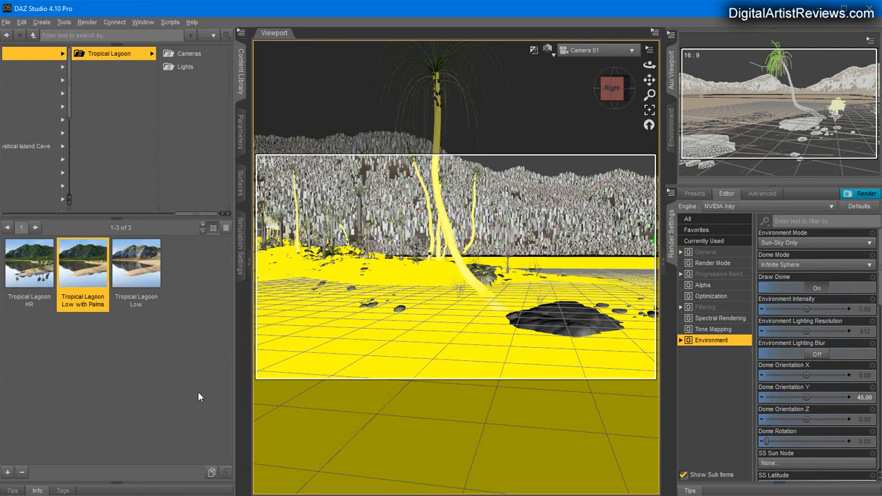
pyautogui.moveTo(206, 396)
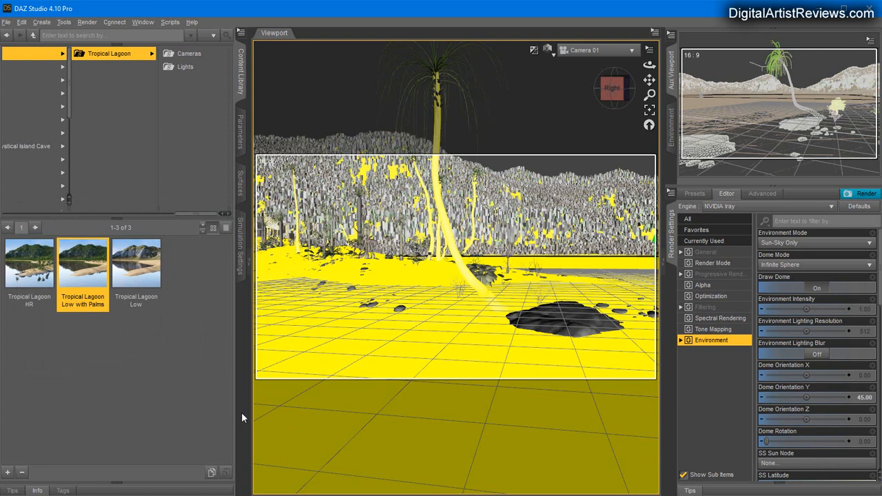
pyautogui.moveTo(215, 418)
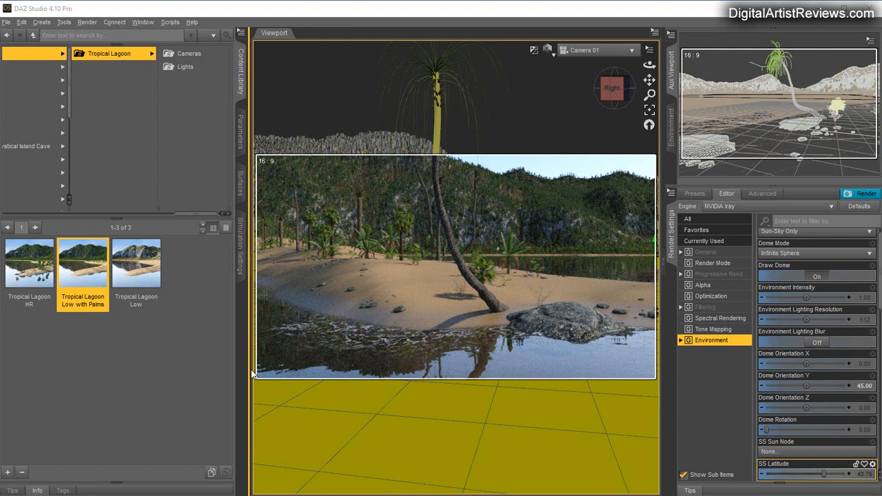
pyautogui.moveTo(288, 347)
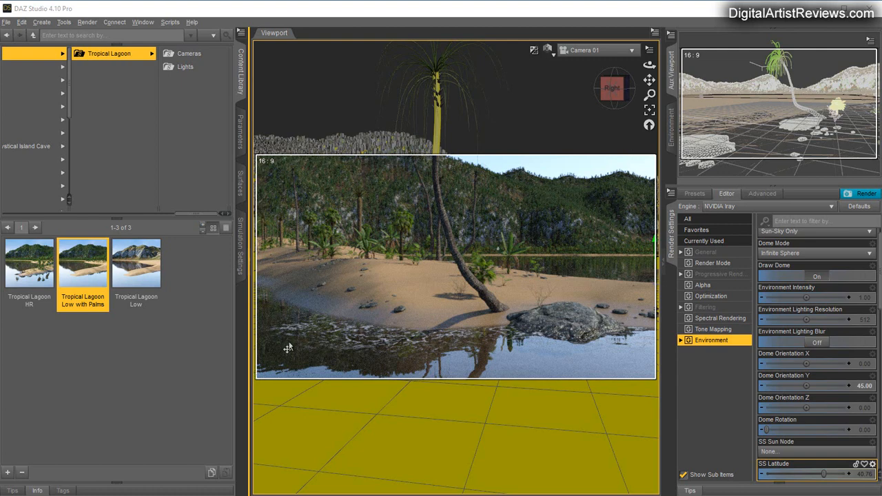
pyautogui.moveTo(95, 331)
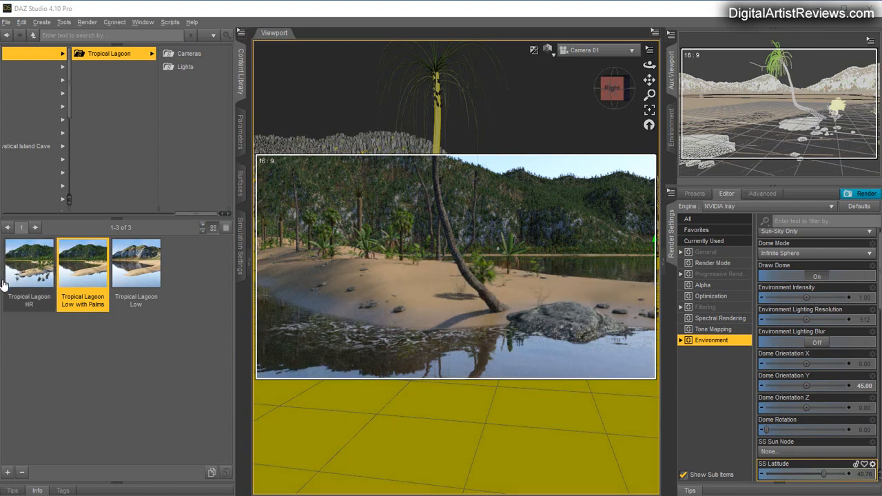
pyautogui.moveTo(94, 242)
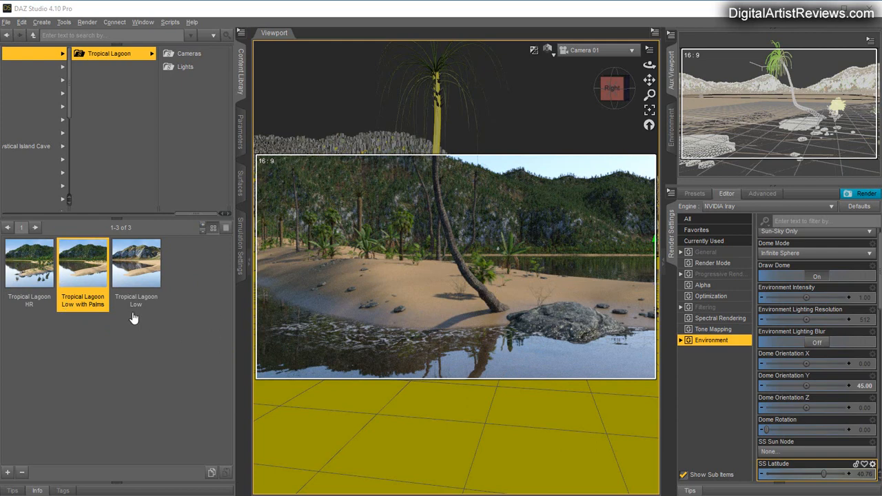
pyautogui.moveTo(74, 349)
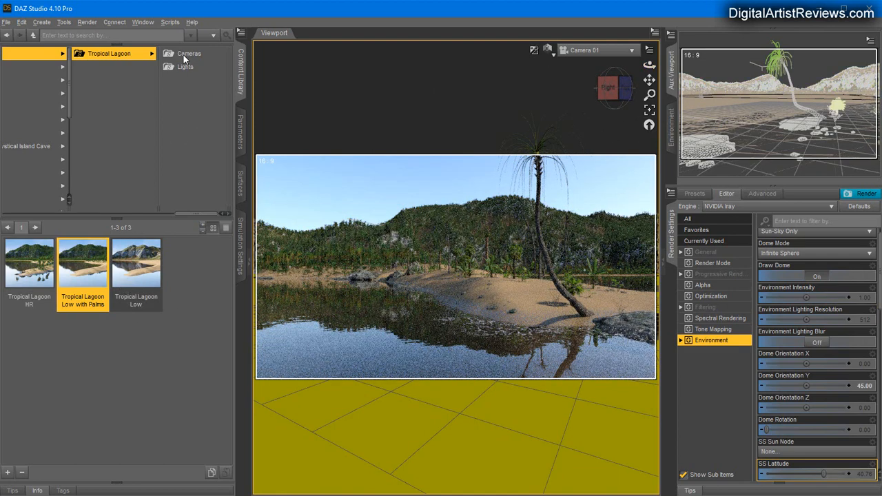
# Restore the Scene pane, select Camera 12, and open the viewport camera list.
pyautogui.click(188, 53)
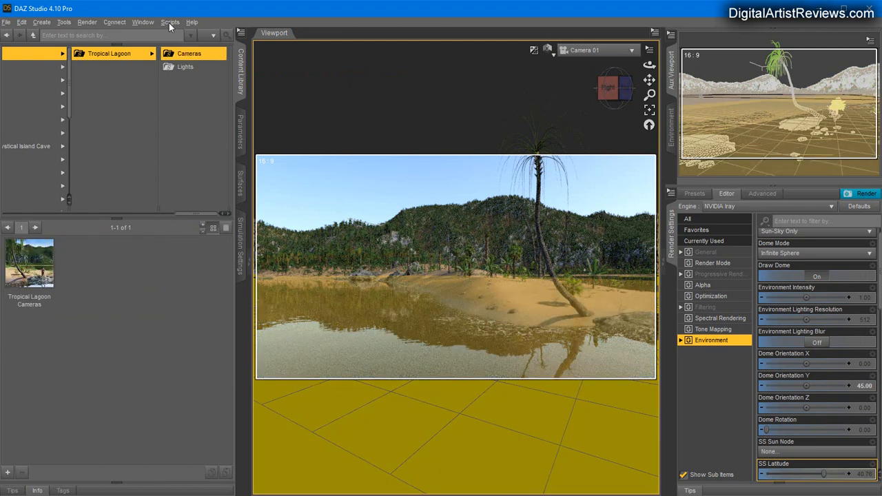
pyautogui.click(143, 21)
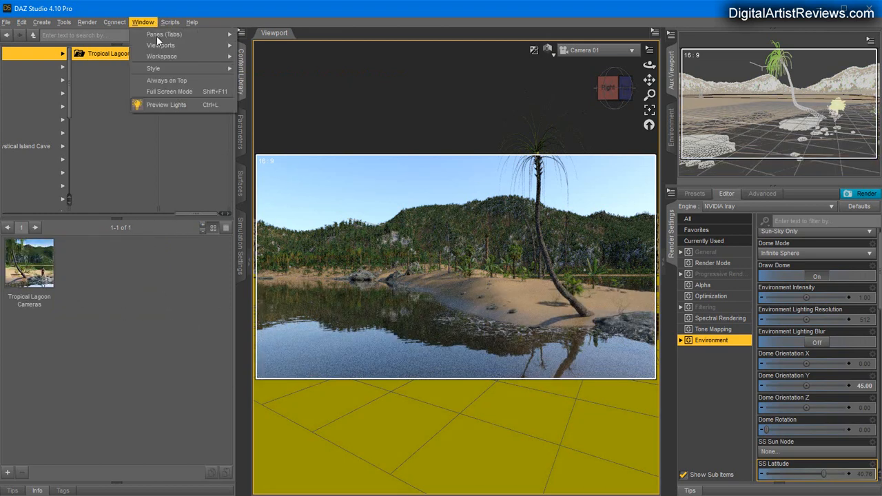
pyautogui.click(164, 33)
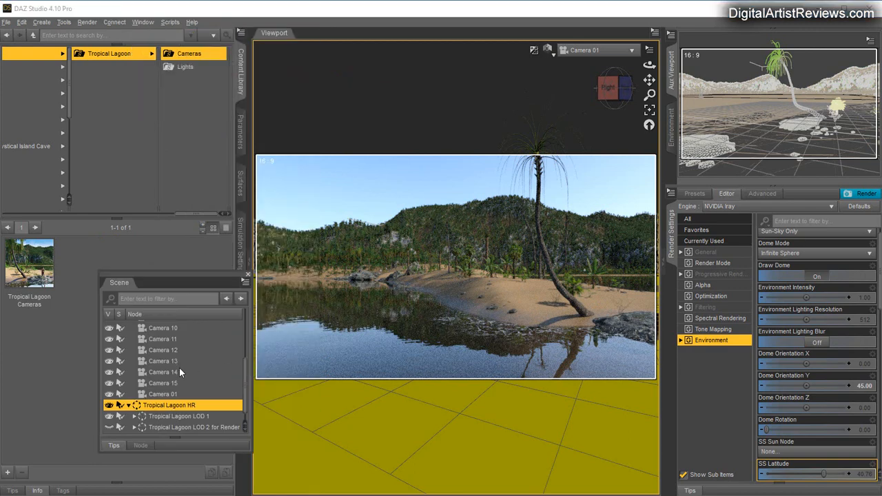
pyautogui.click(162, 350)
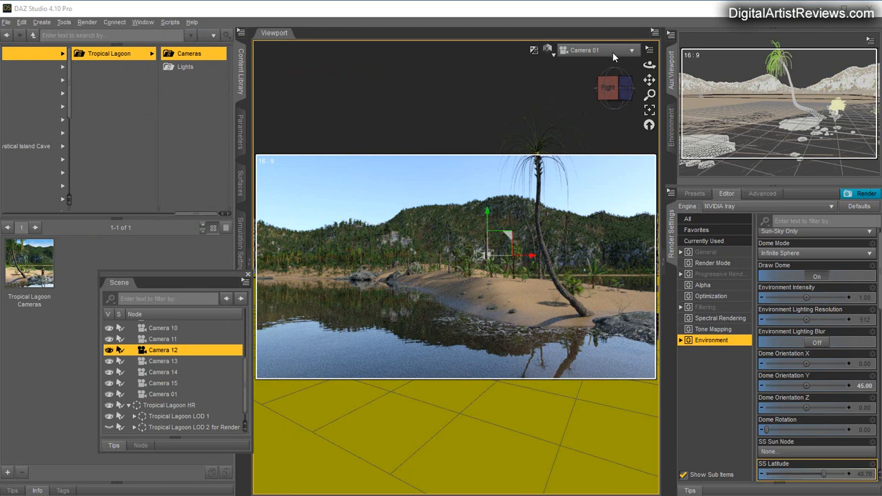
pyautogui.click(597, 49)
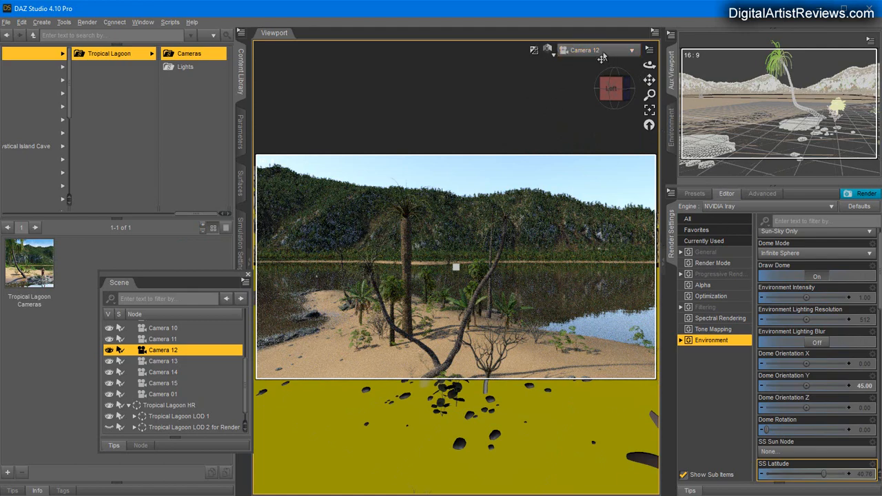
pyautogui.click(597, 50)
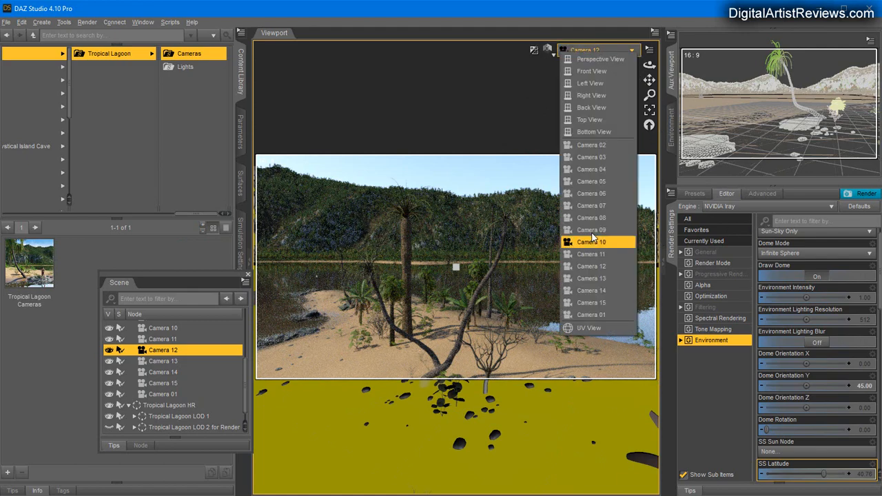
# Preview another camera from the dropdown, then view through Camera 03.
pyautogui.click(591, 230)
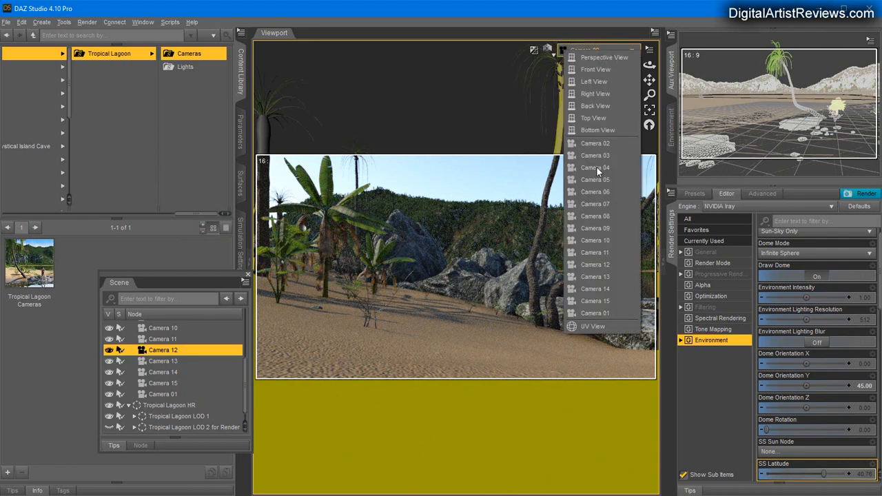
pyautogui.click(594, 155)
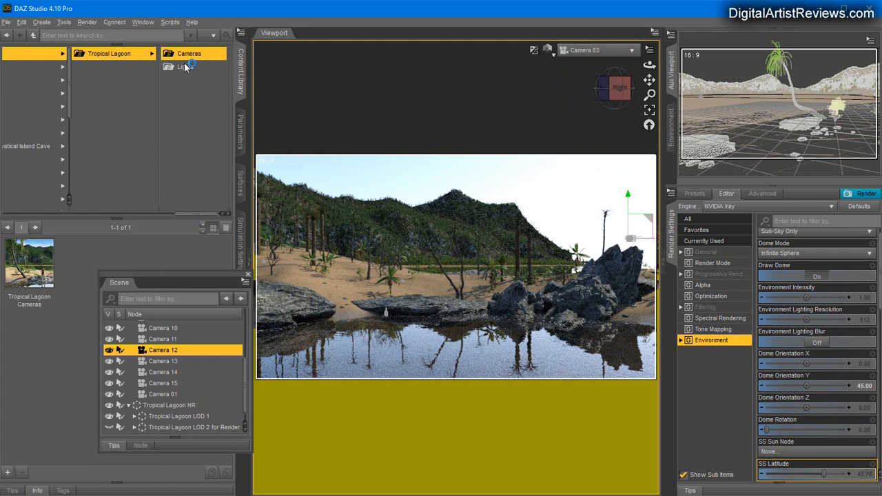
# Apply the TL Iray Light for Camera 03 preset and turn Draw Dome back on.
pyautogui.click(185, 67)
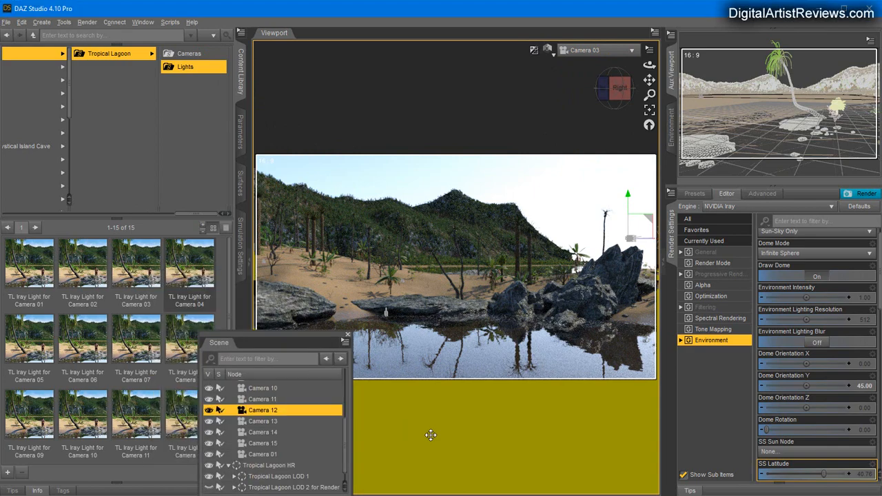
pyautogui.moveTo(140, 271)
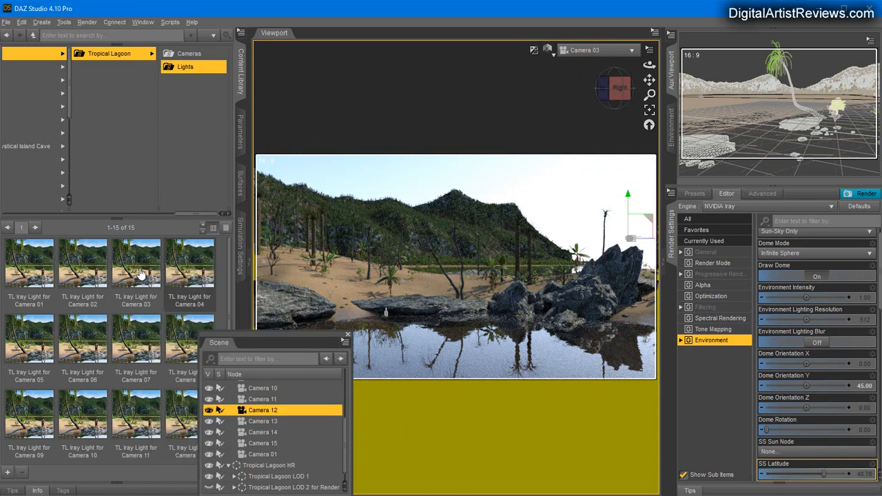
pyautogui.doubleClick(135, 262)
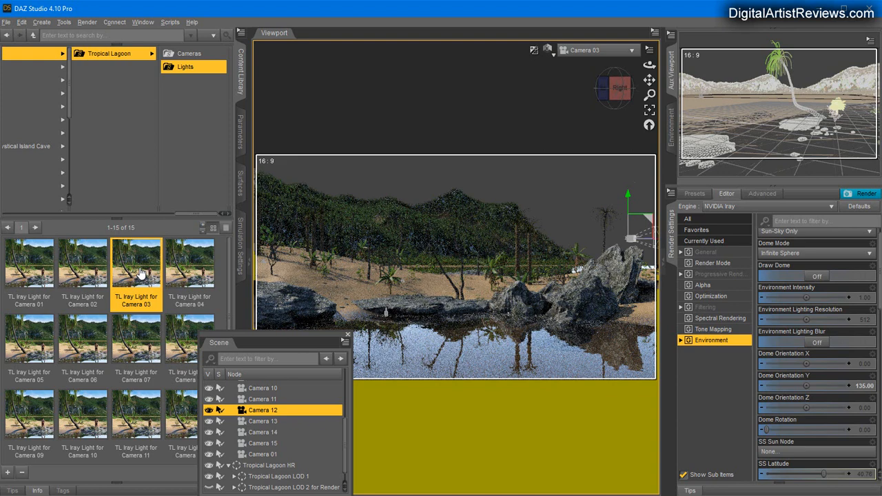
pyautogui.moveTo(137, 266)
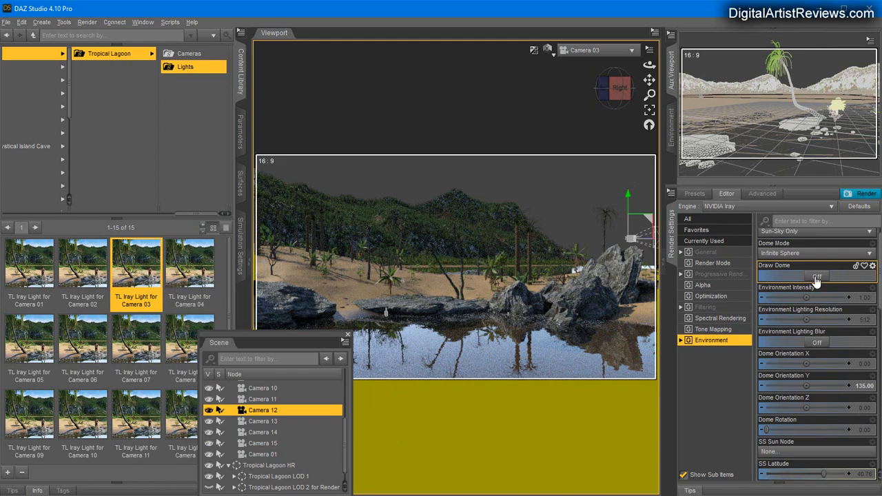
pyautogui.click(816, 276)
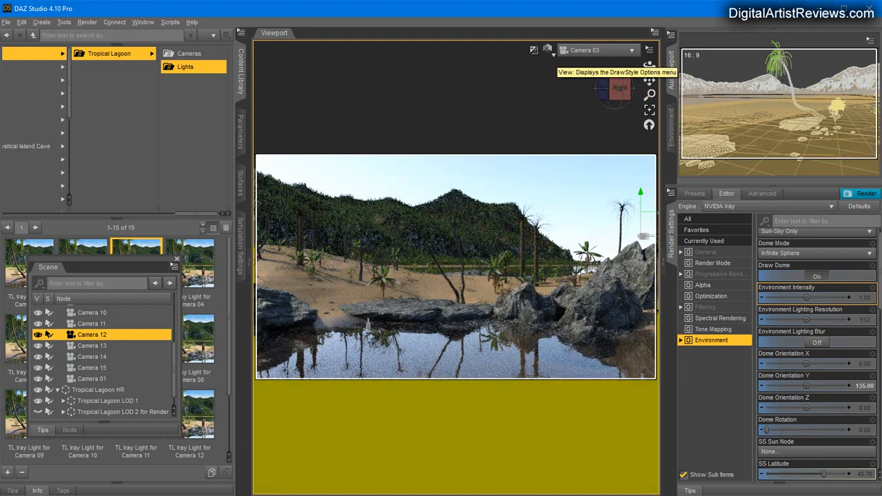
# Switch the viewport draw style from Iray preview to Texture Shaded for the beach rocks.
pyautogui.click(533, 49)
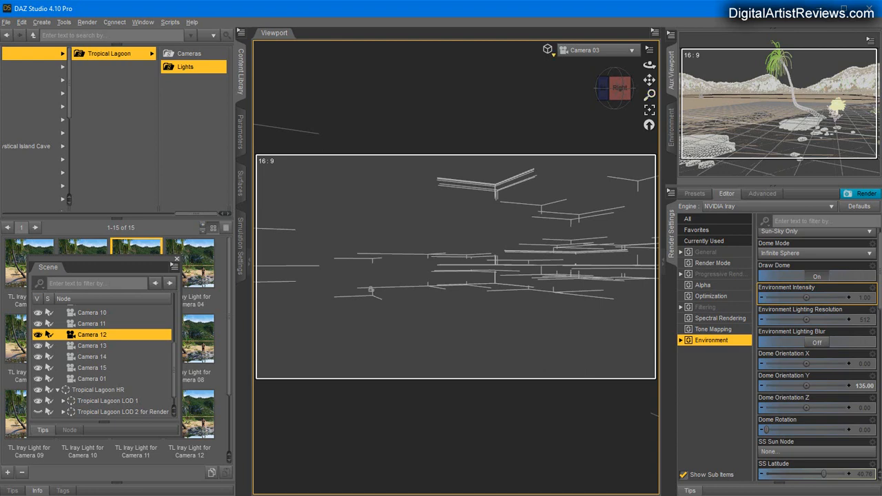
pyautogui.click(547, 49)
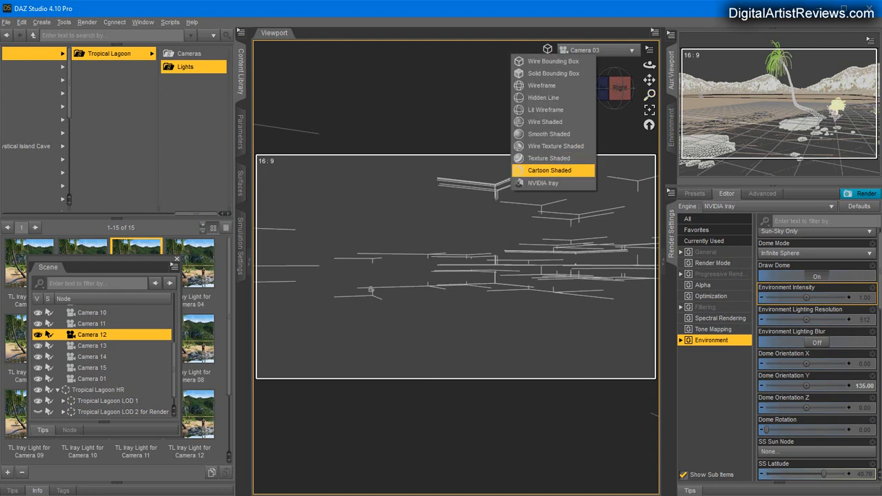
pyautogui.click(549, 170)
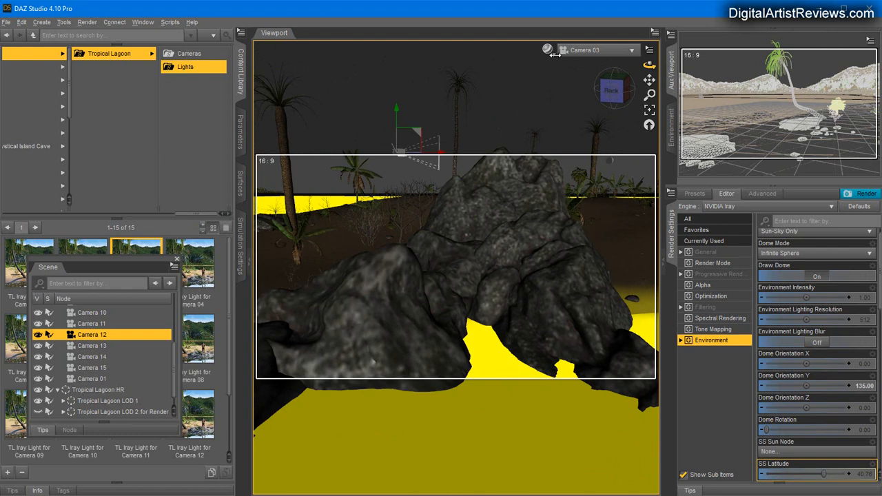
pyautogui.click(547, 49)
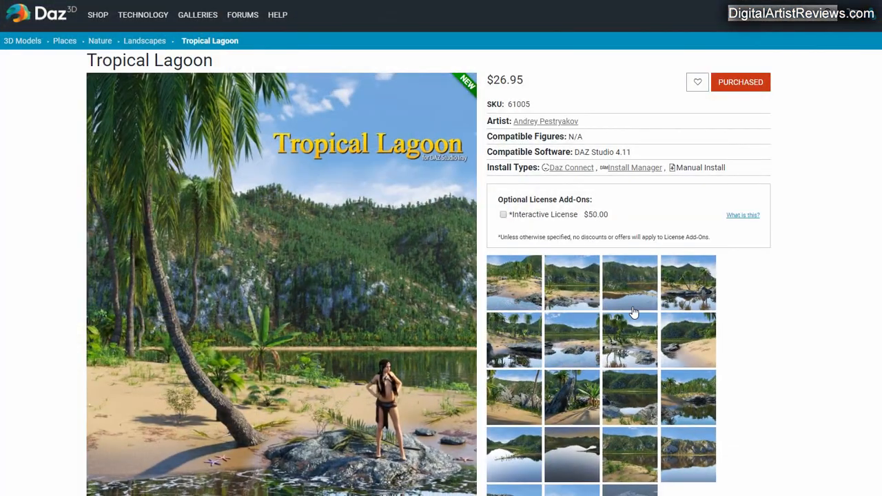
# Scroll the Tropical Lagoon product page down to its gallery of promo renders.
pyautogui.scroll(-3)
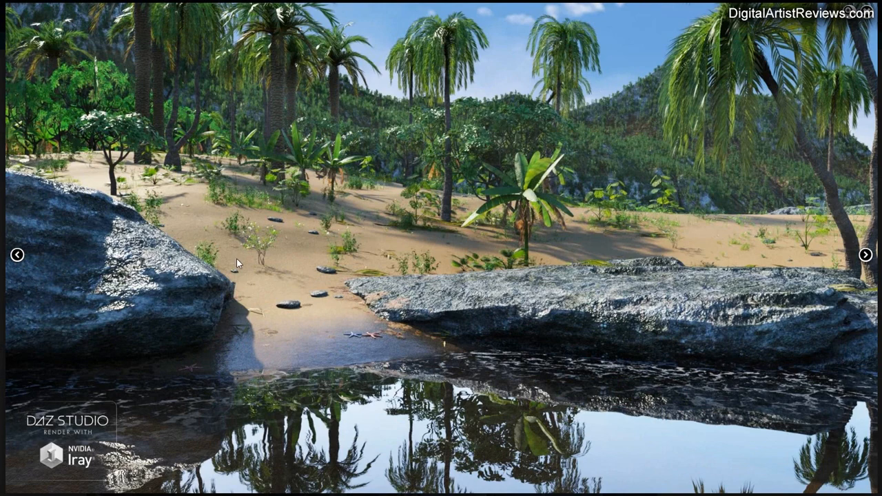
pyautogui.moveTo(850, 424)
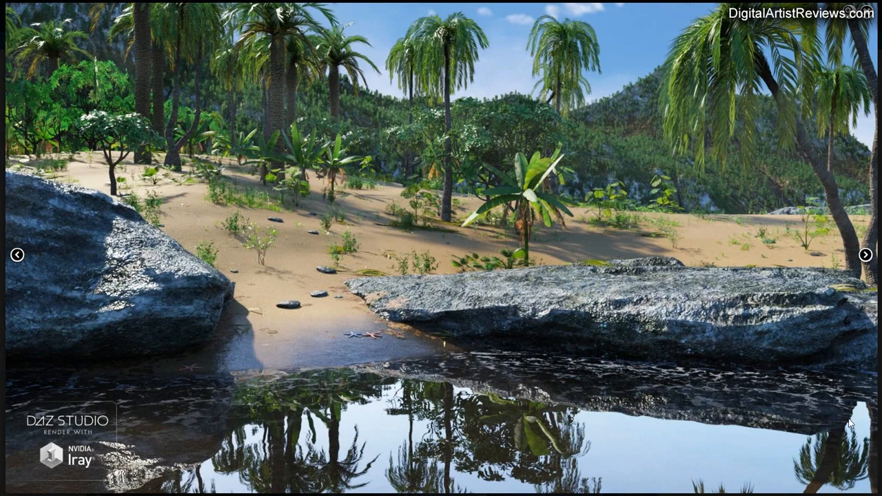
pyautogui.moveTo(497, 259)
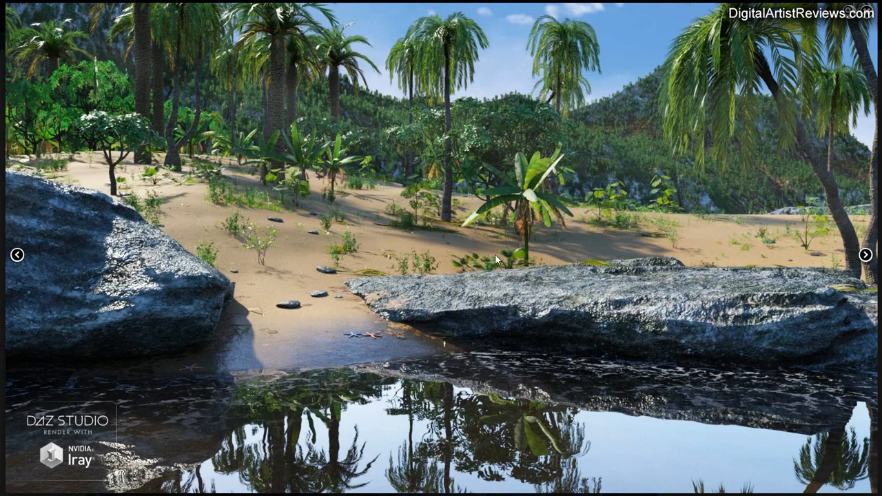
pyautogui.moveTo(795, 62)
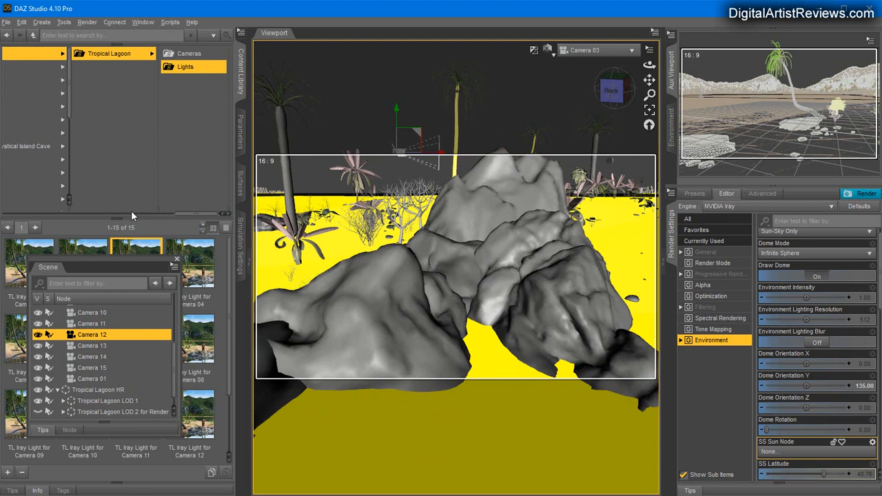
pyautogui.moveTo(134, 217)
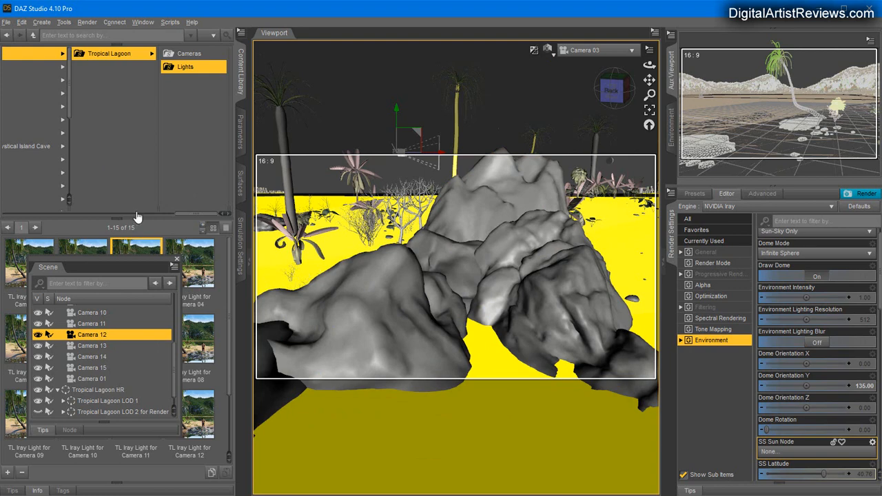
pyautogui.moveTo(369, 423)
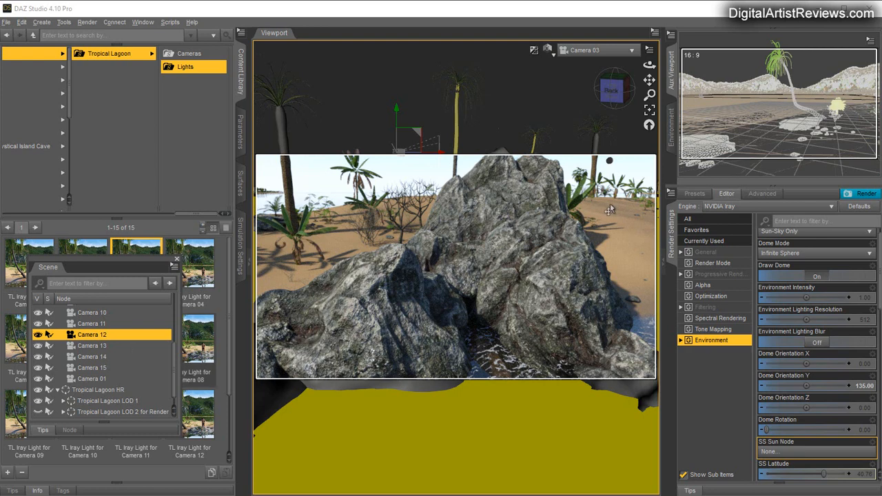
pyautogui.moveTo(651, 103)
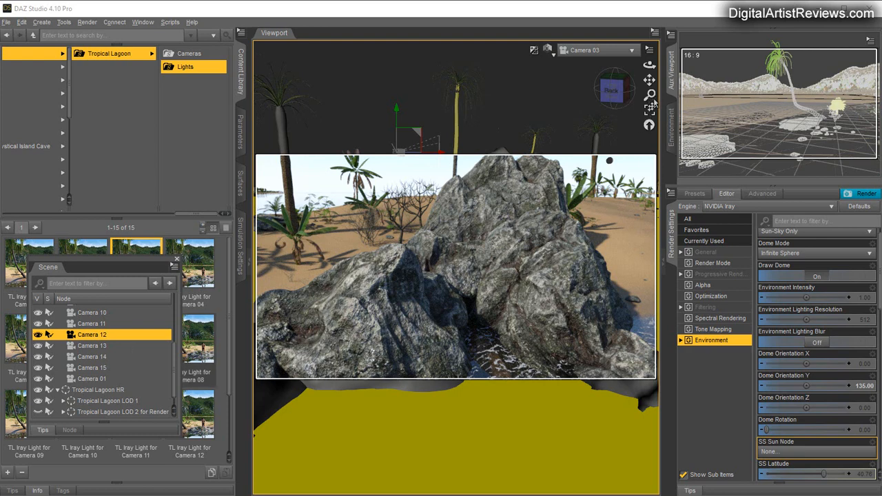
pyautogui.moveTo(742, 117)
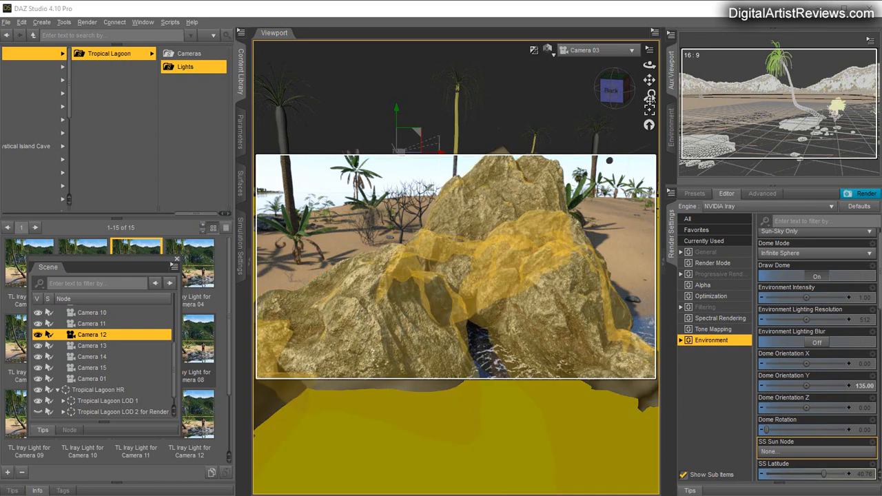
pyautogui.moveTo(151, 183)
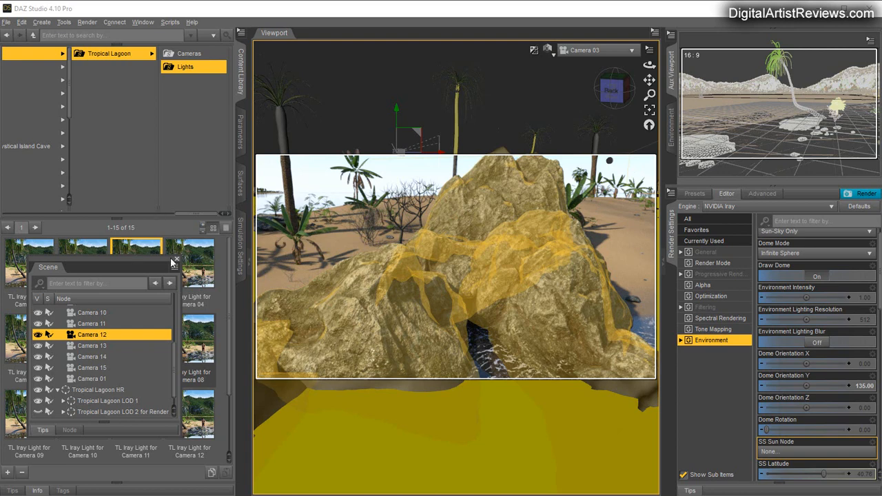
pyautogui.moveTo(187, 181)
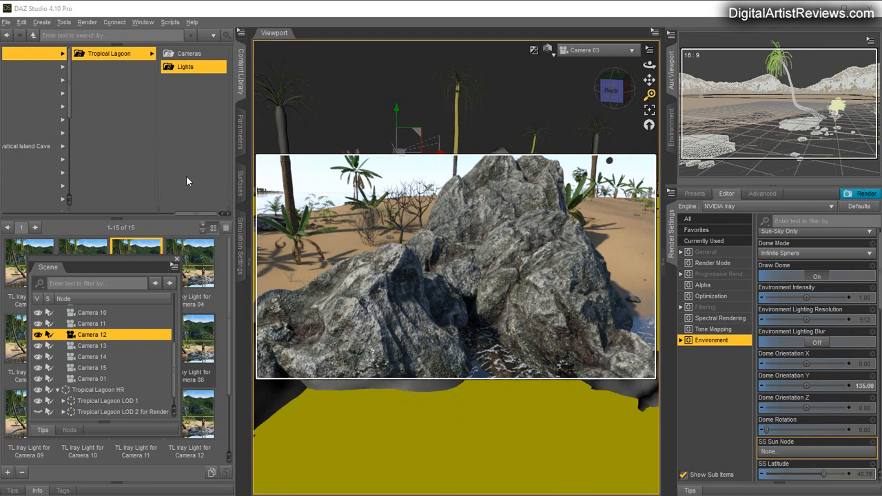
pyautogui.moveTo(186, 173)
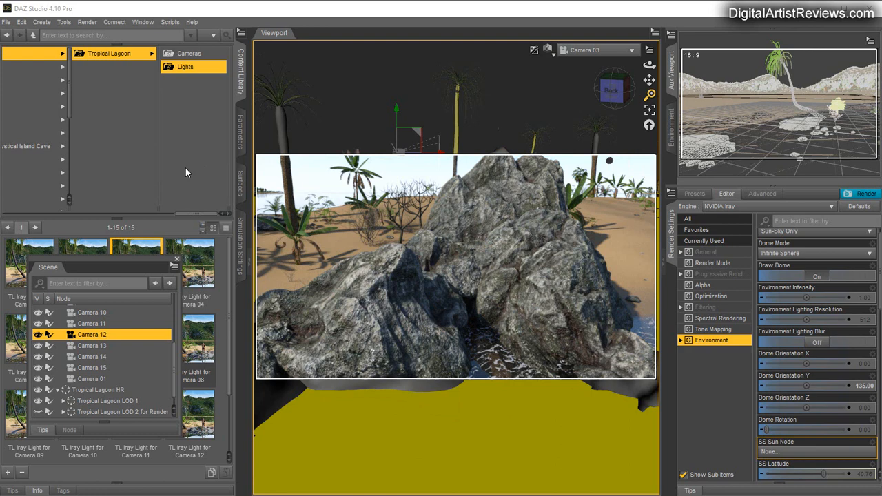
pyautogui.moveTo(422, 279)
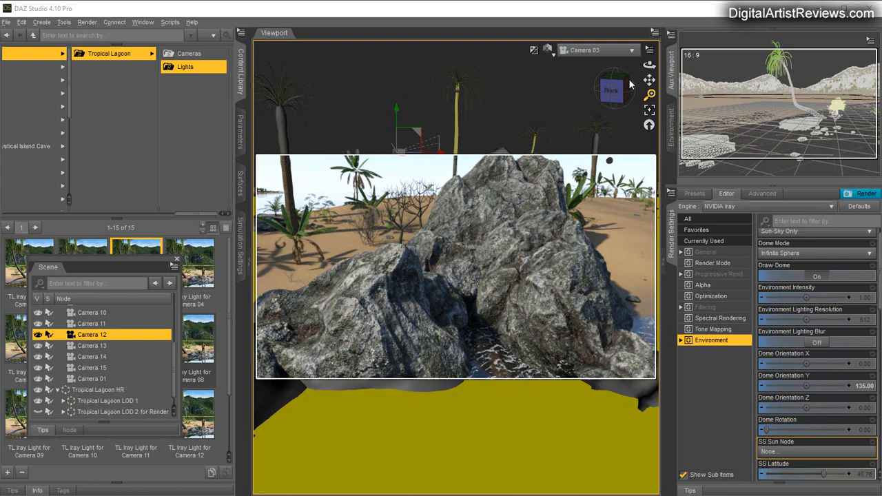
pyautogui.moveTo(653, 71)
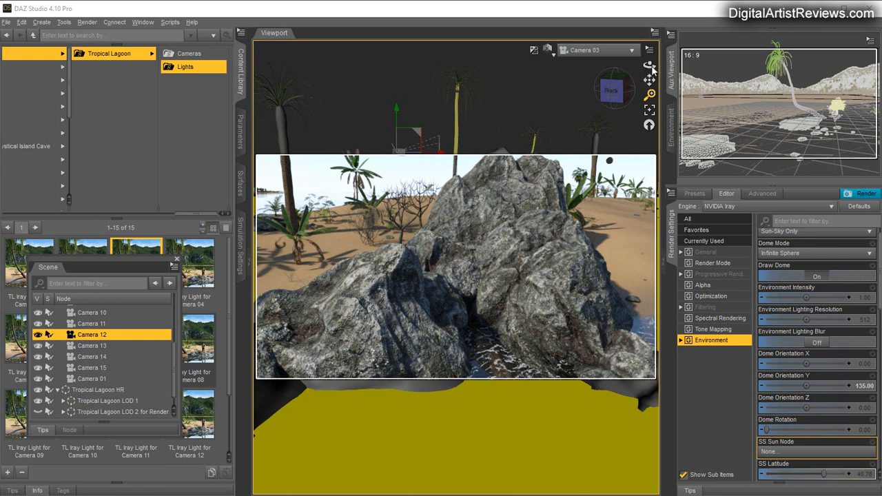